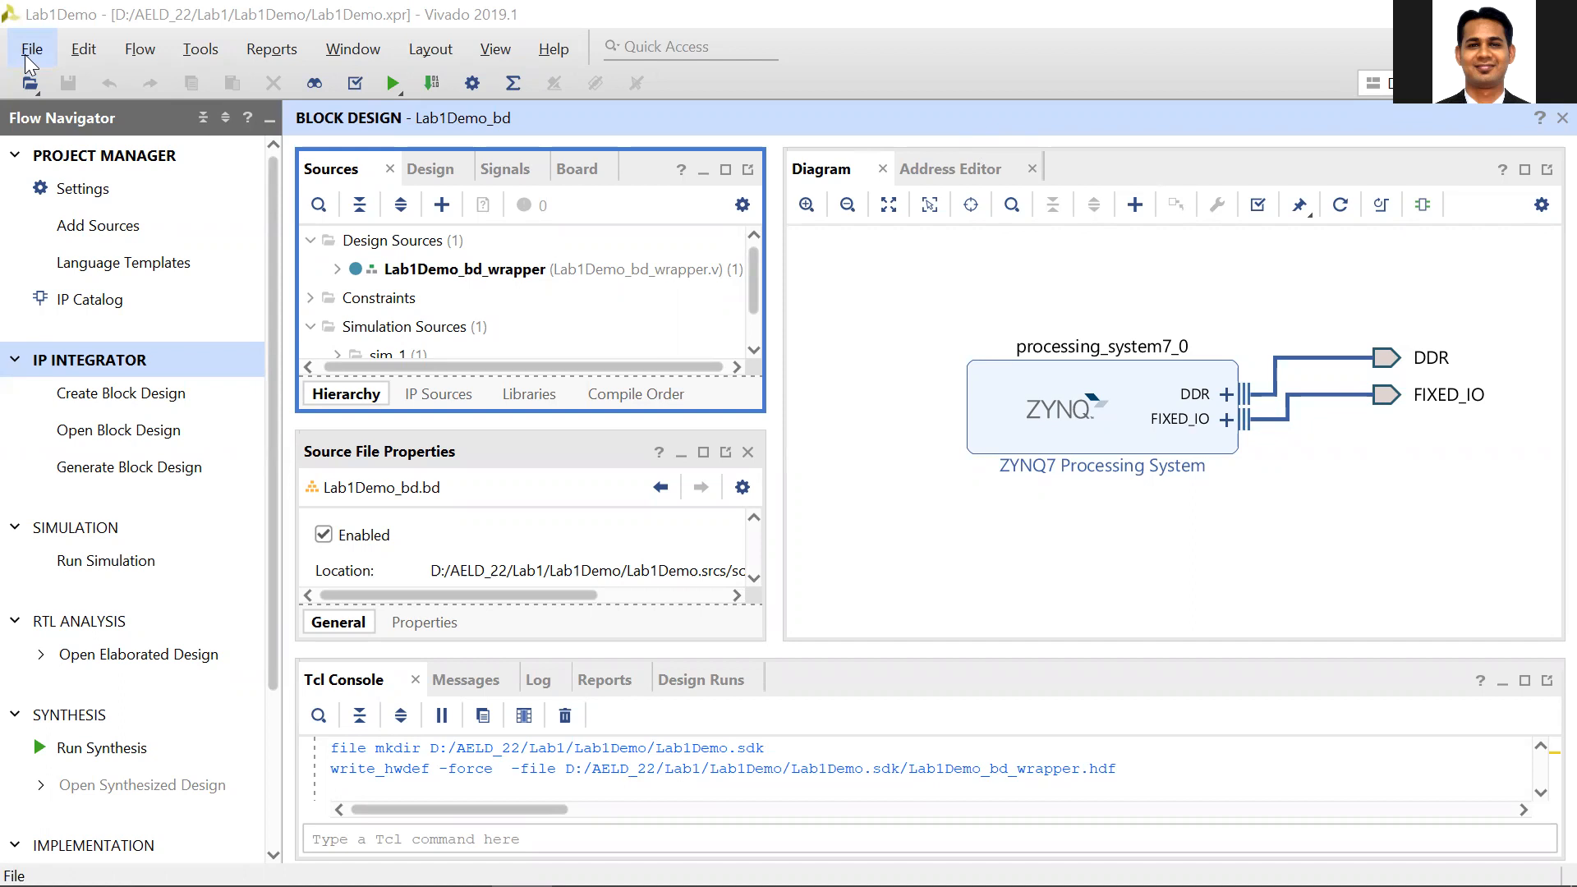
Launch SDK from Vivado with exported location and workspace kept Local to Project.
{"action": "left_click", "coordinate": [31, 49]}
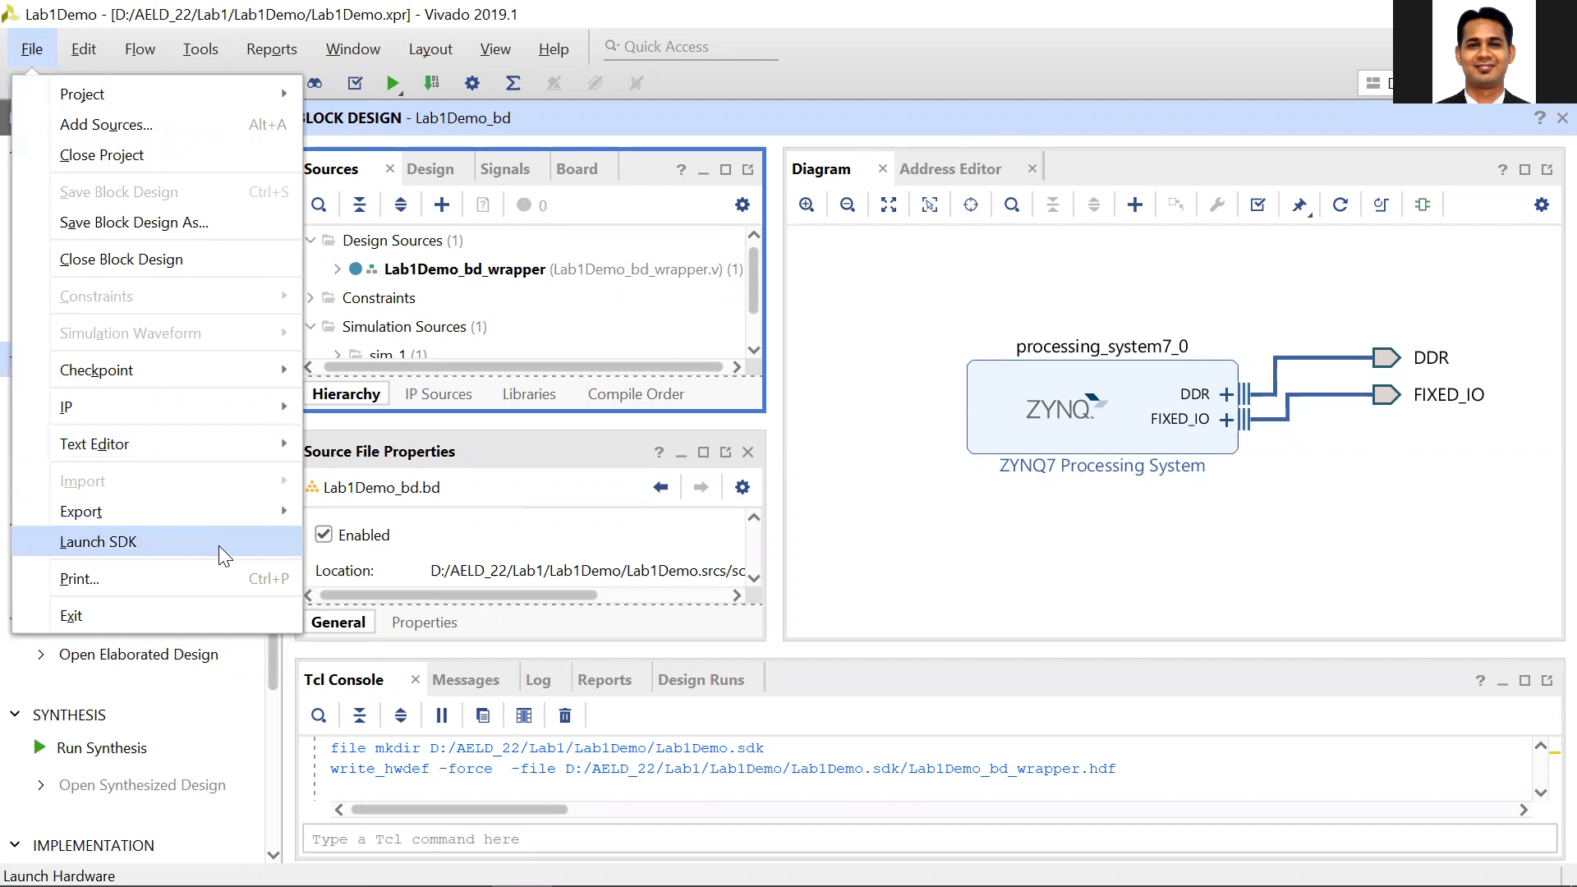
{"action": "left_click", "coordinate": [99, 541]}
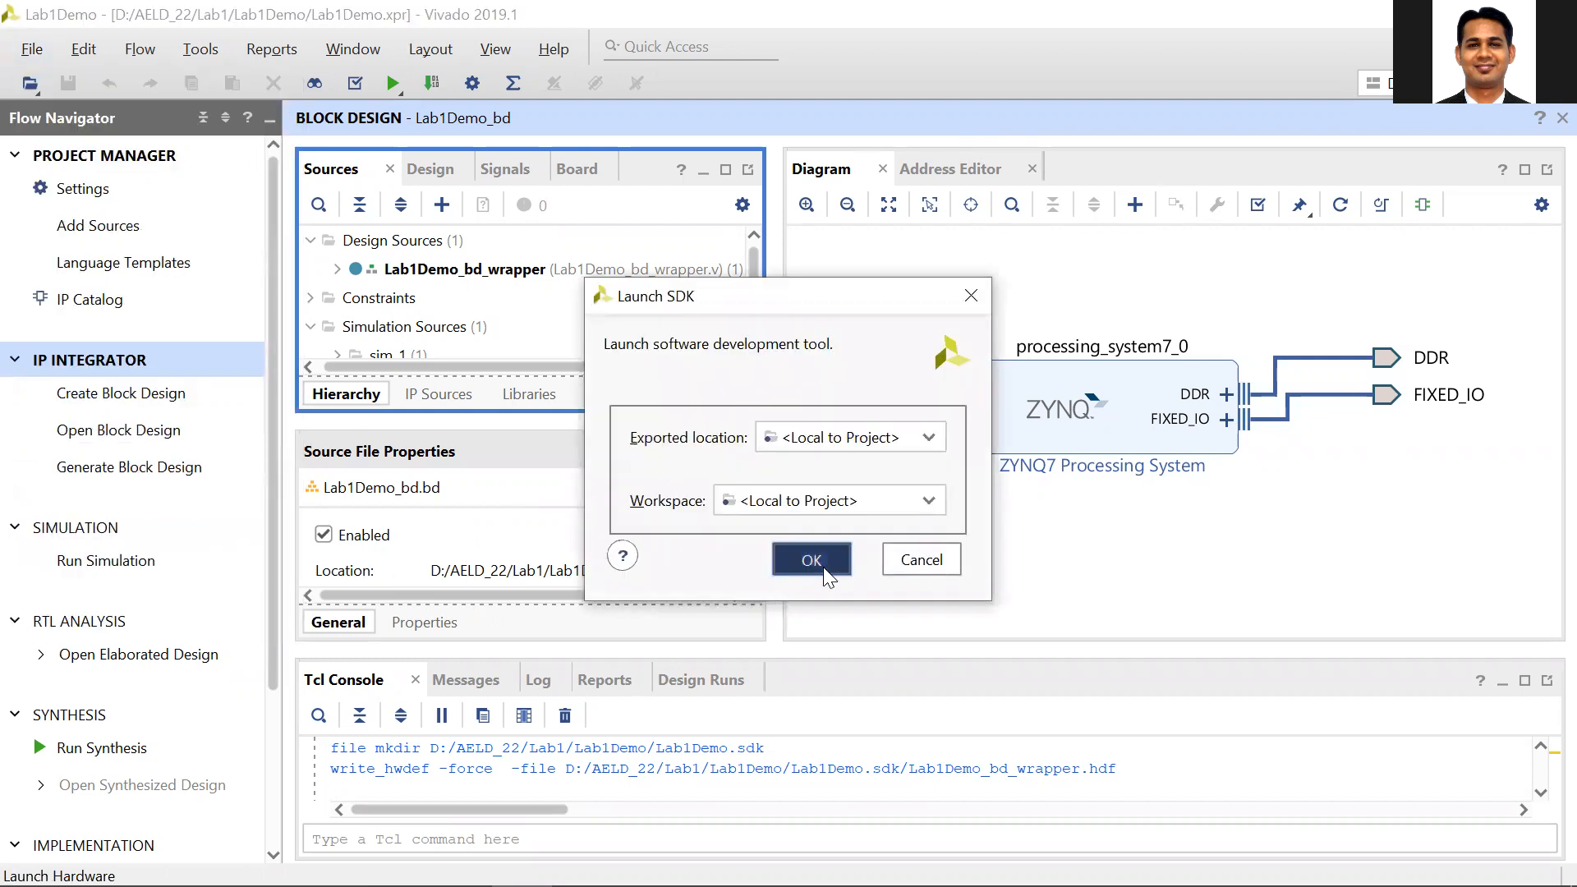
{"action": "left_click", "coordinate": [811, 559]}
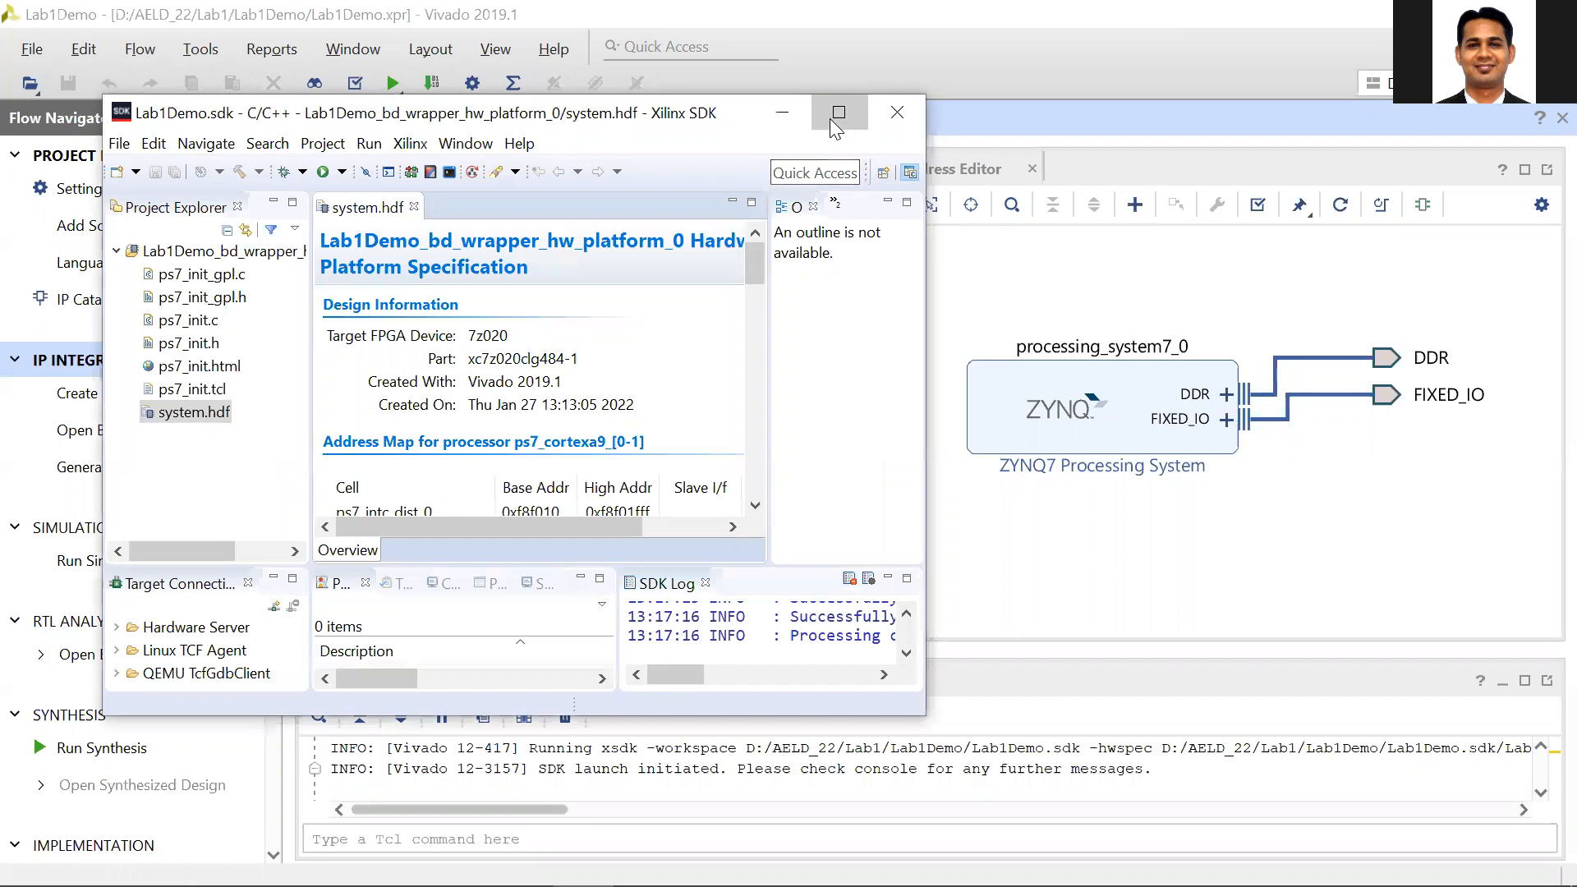
Maximize SDK, browse the ps7_init files, and inspect ps7_gpio_0 and ps7_scutimer_0 addresses.
{"action": "left_click", "coordinate": [838, 112]}
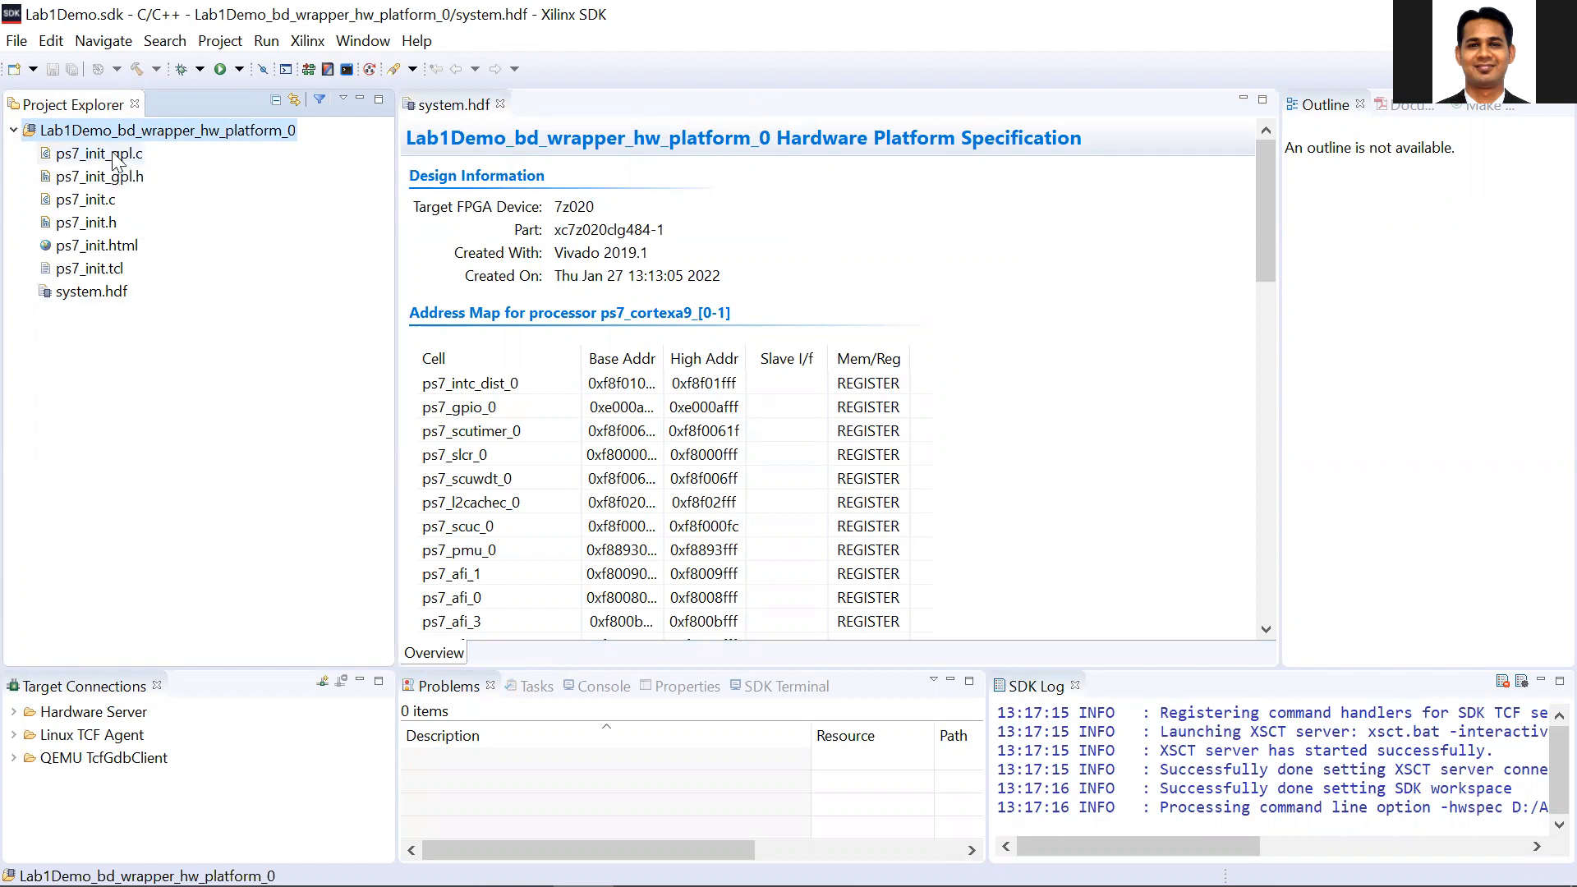
{"action": "left_click", "coordinate": [100, 176]}
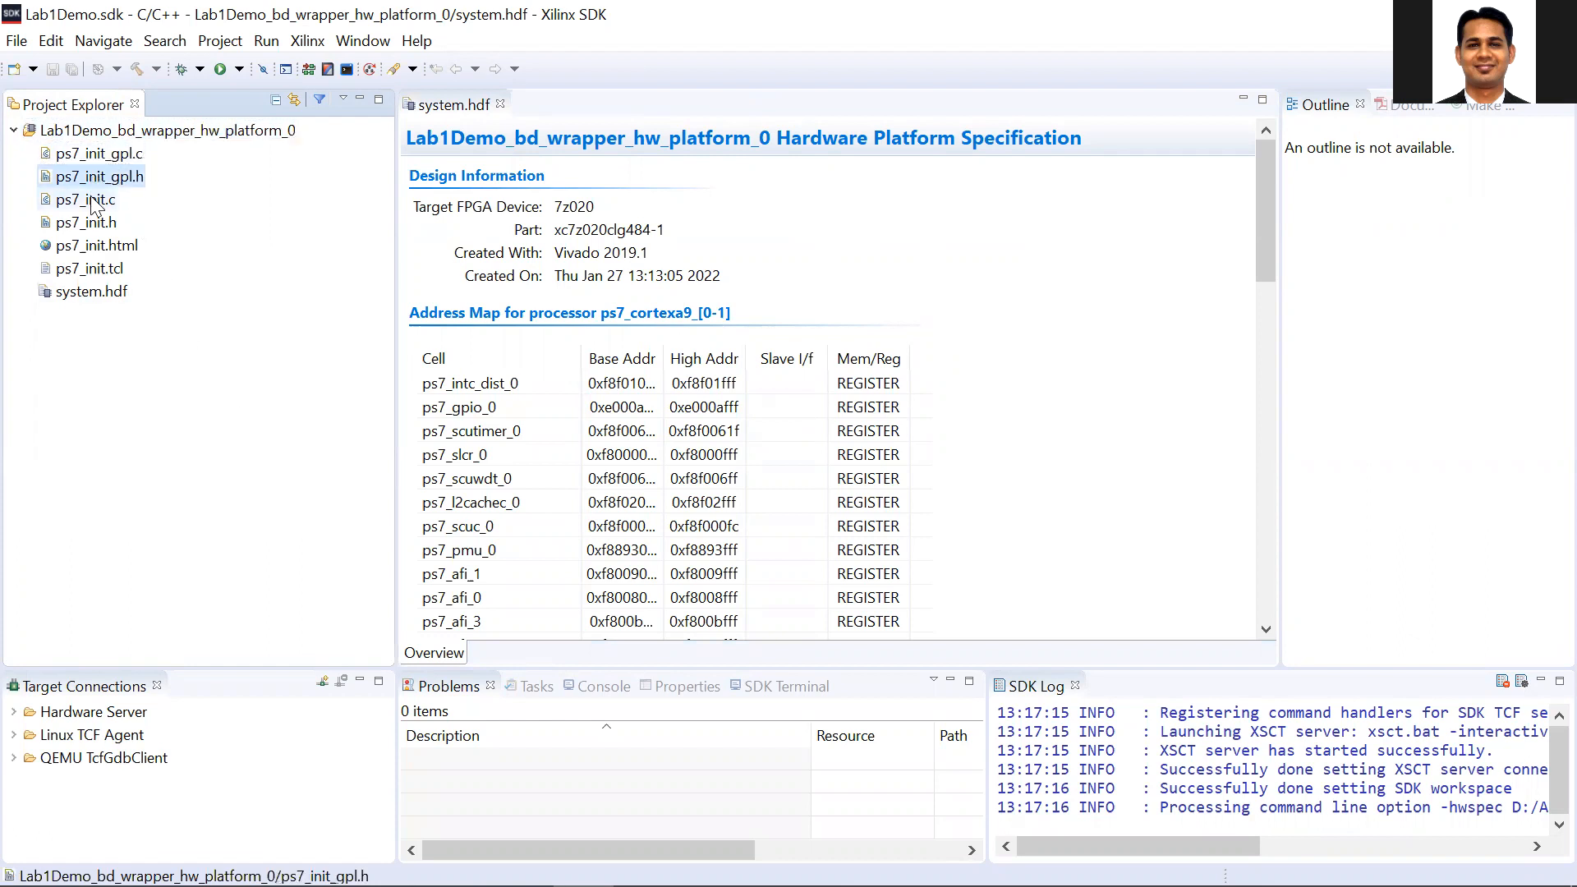
{"action": "left_click", "coordinate": [85, 199]}
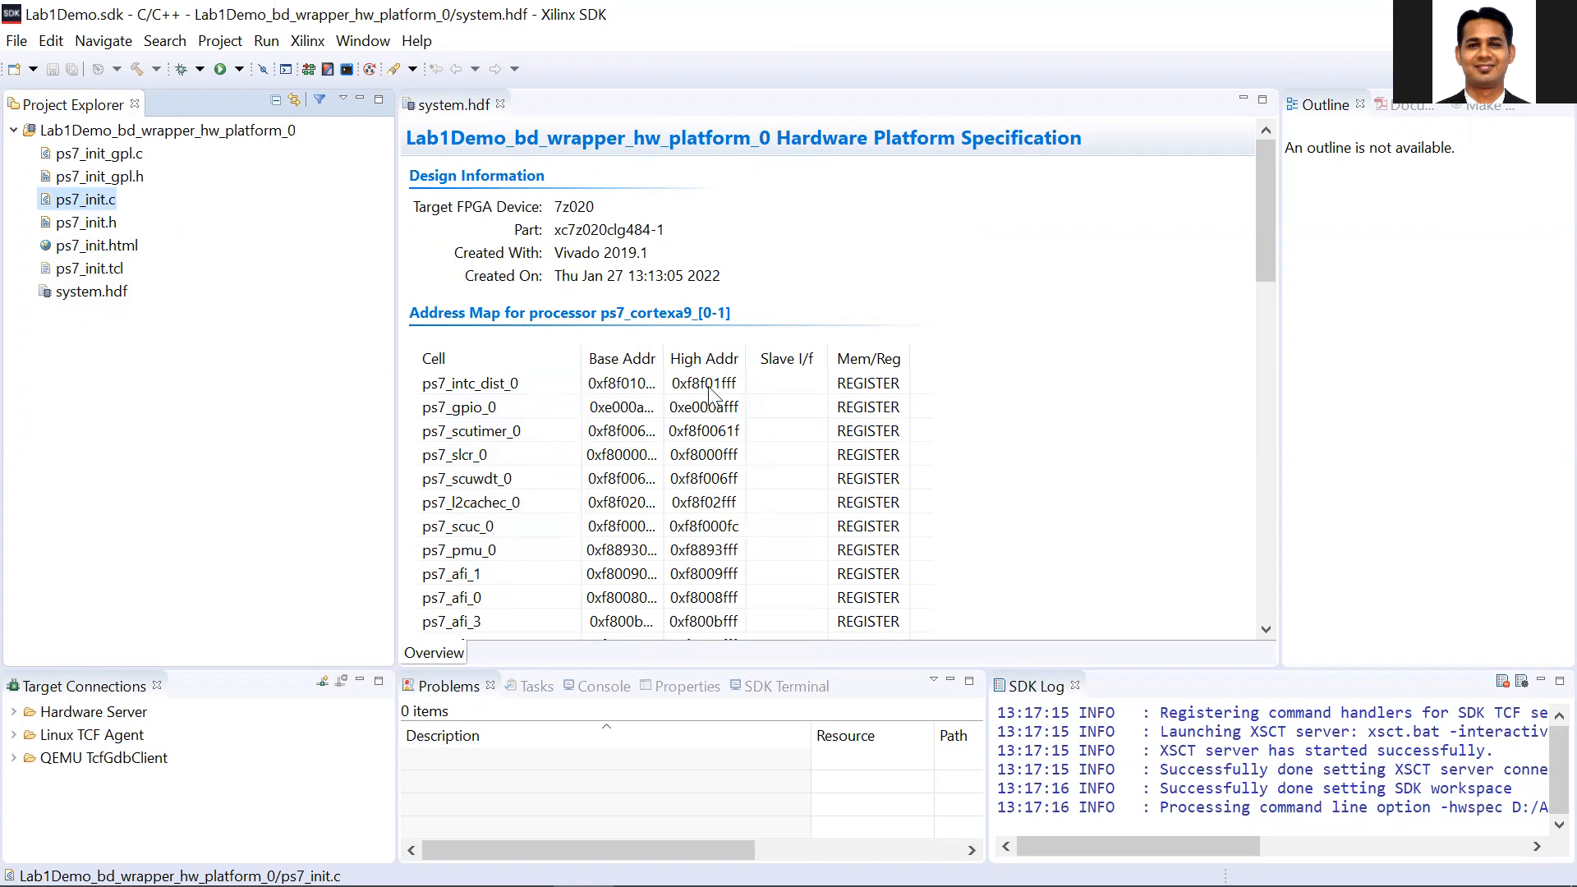
{"action": "left_click", "coordinate": [458, 406]}
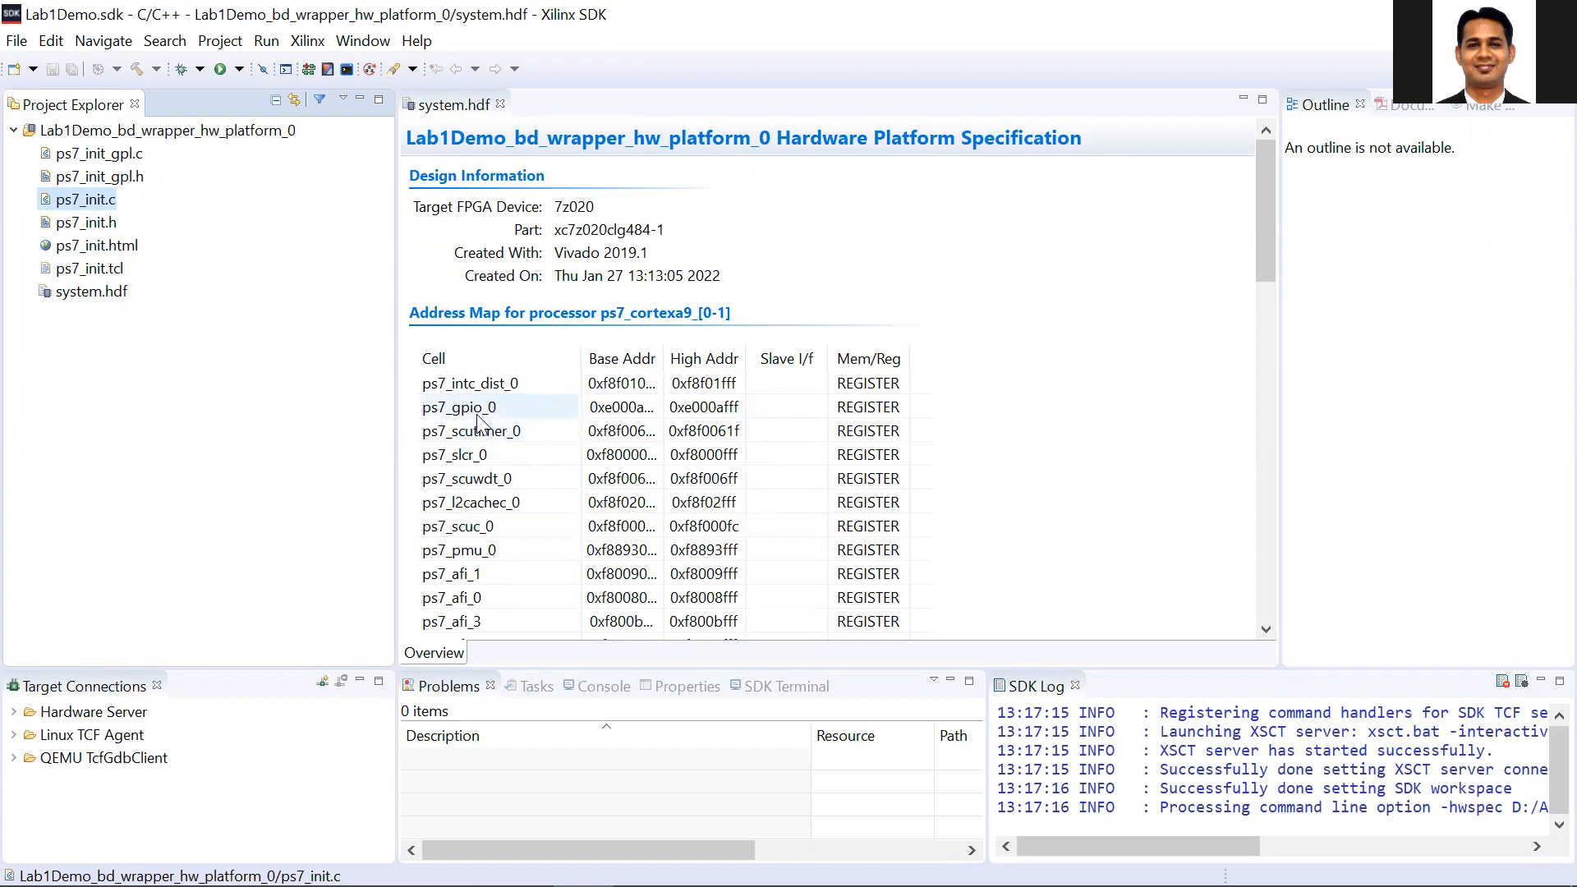
{"action": "left_click", "coordinate": [470, 431]}
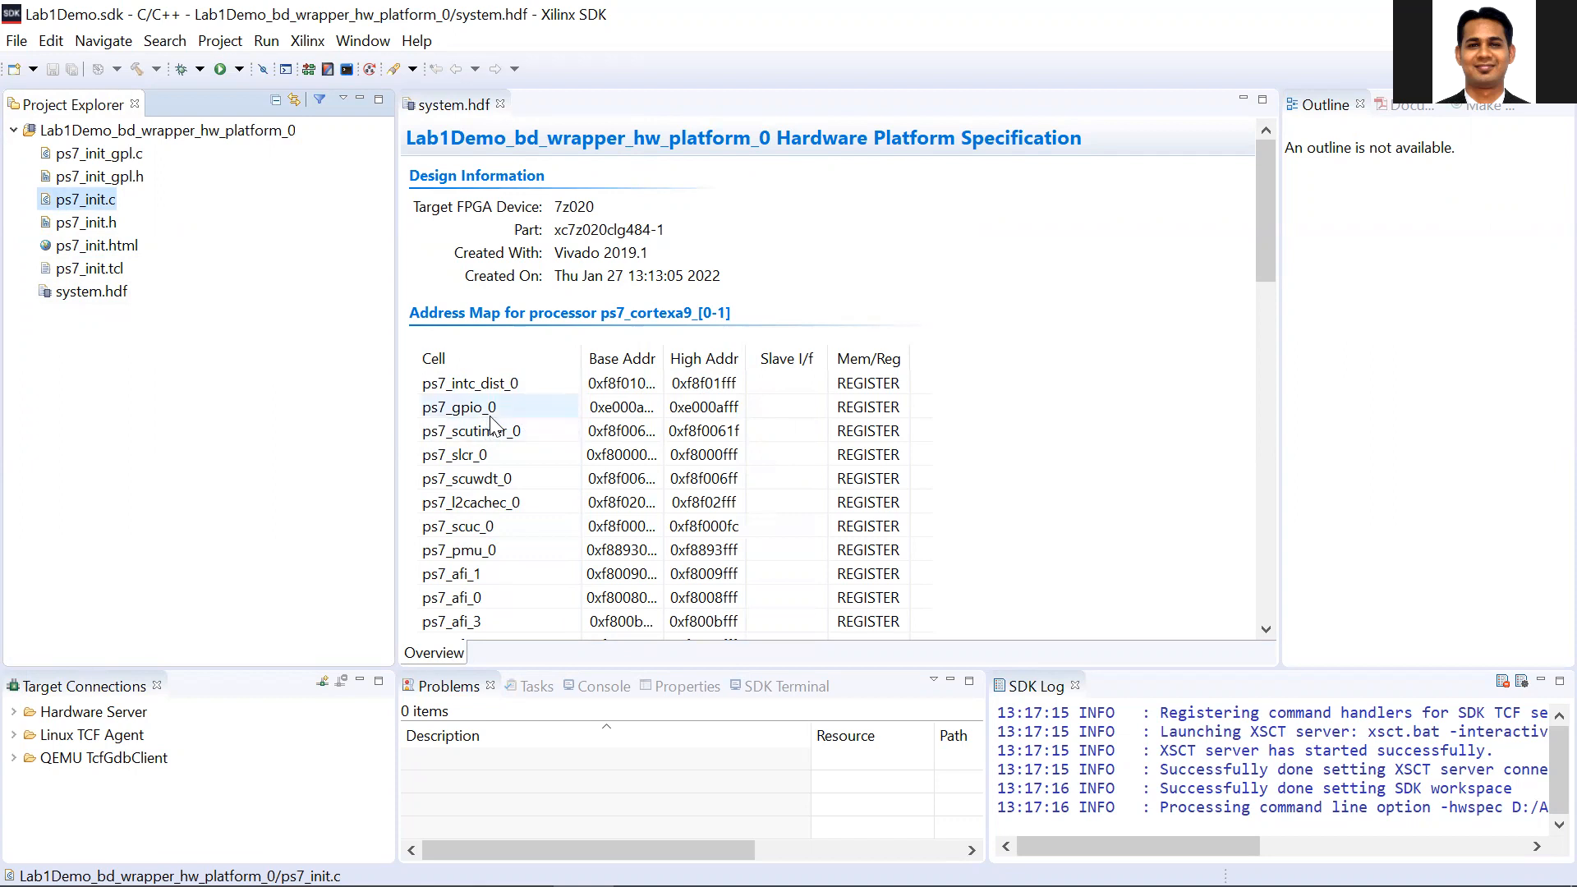
{"action": "mouse_move", "coordinate": [493, 425]}
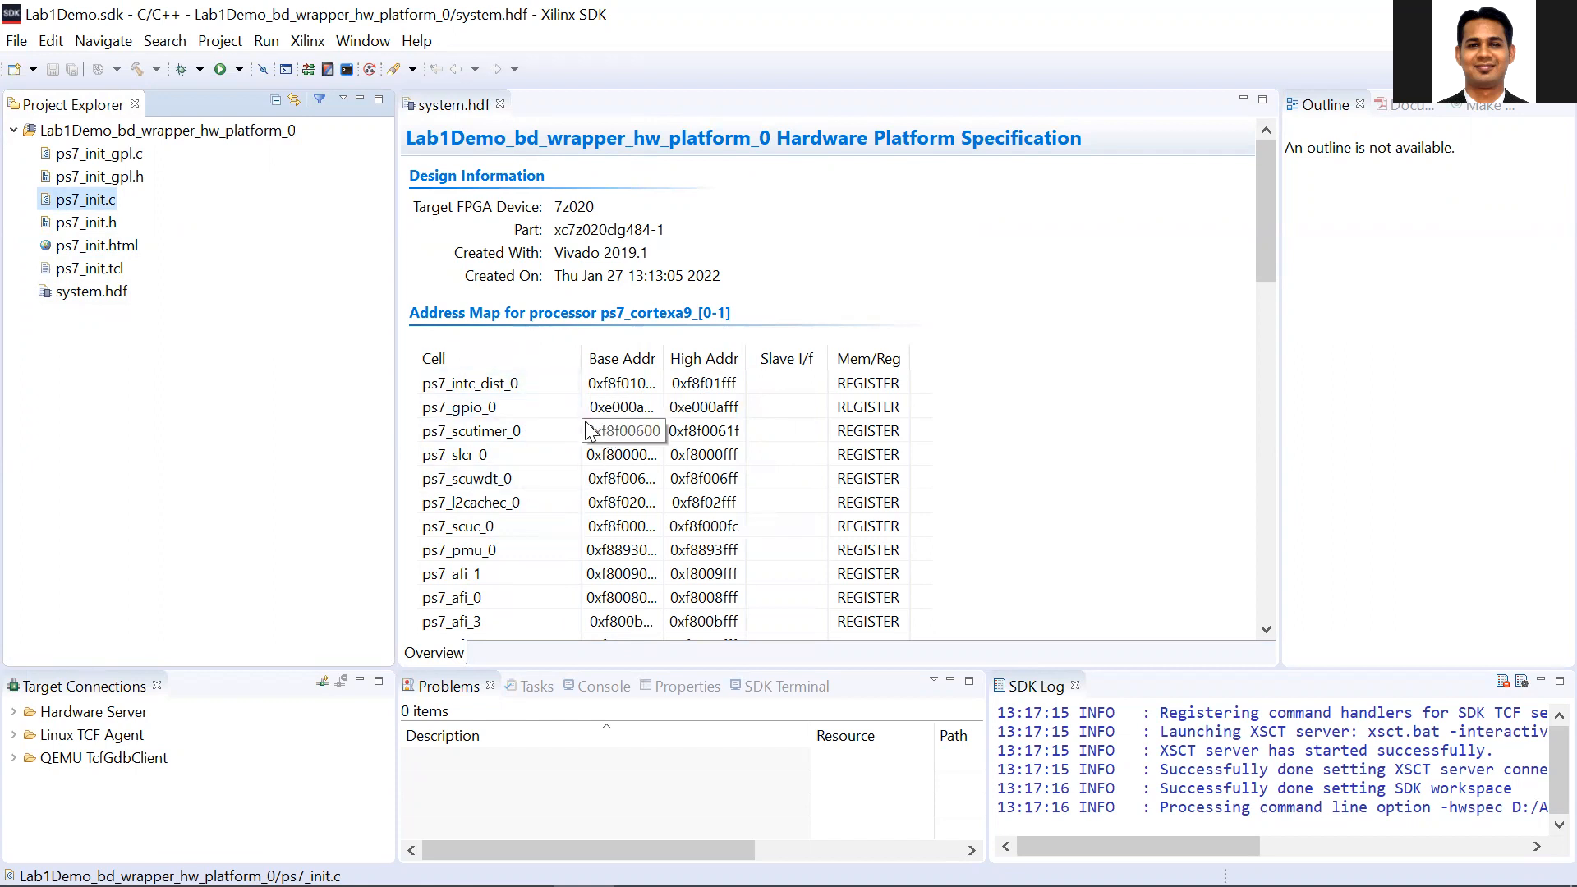
{"action": "left_click", "coordinate": [15, 40]}
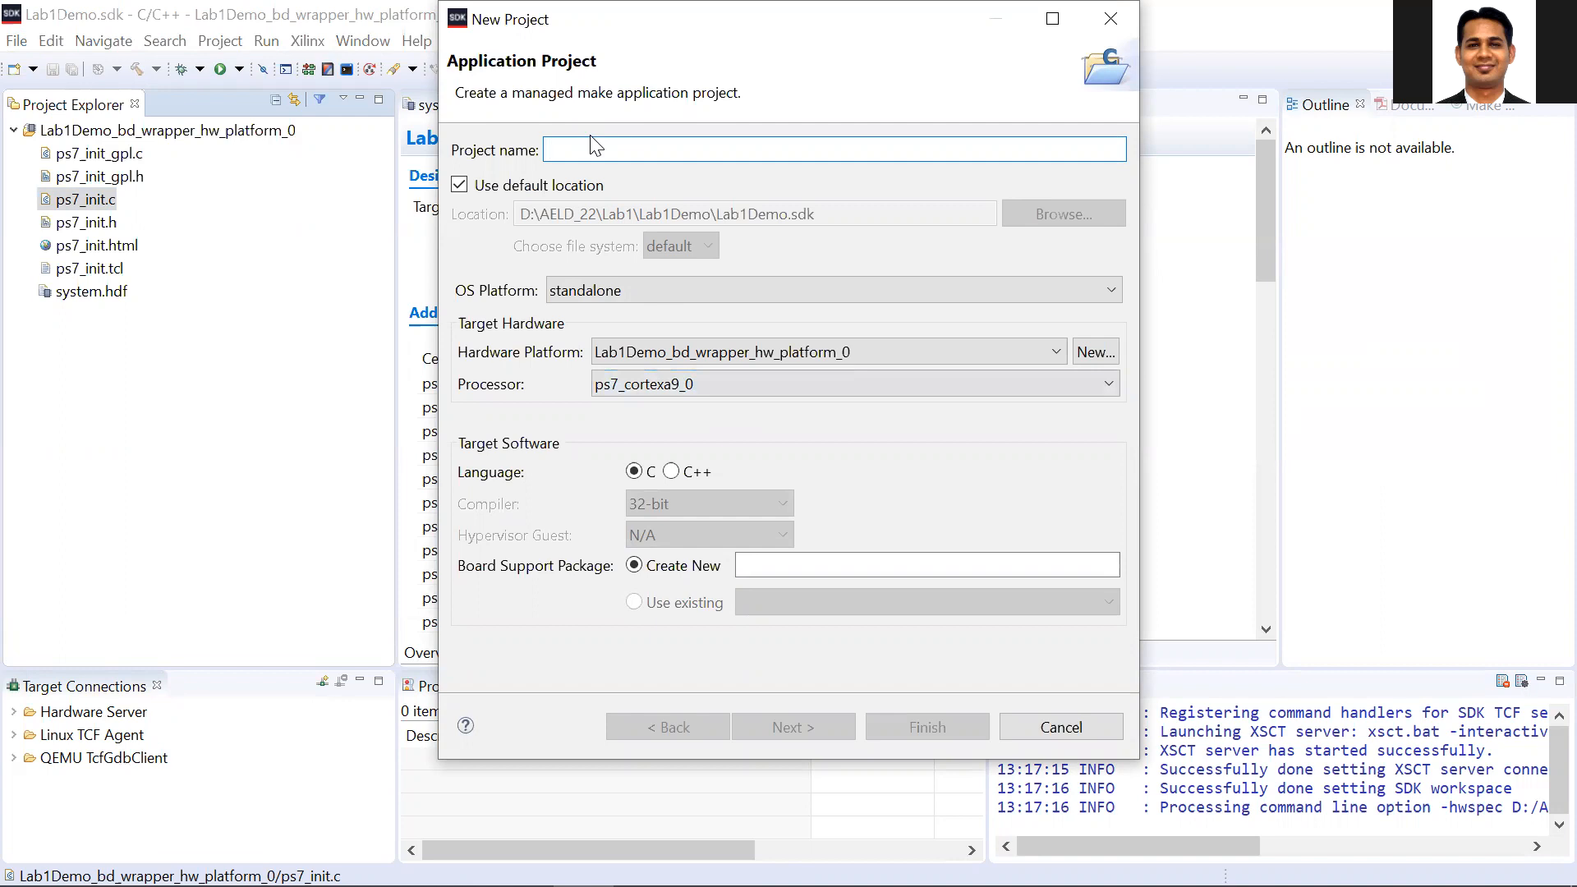
Name the project Lab1Demo_P1, keeping standalone OS and ps7_cortexa9_0, and continue.
{"action": "type", "text": "Lab1Demo_"}
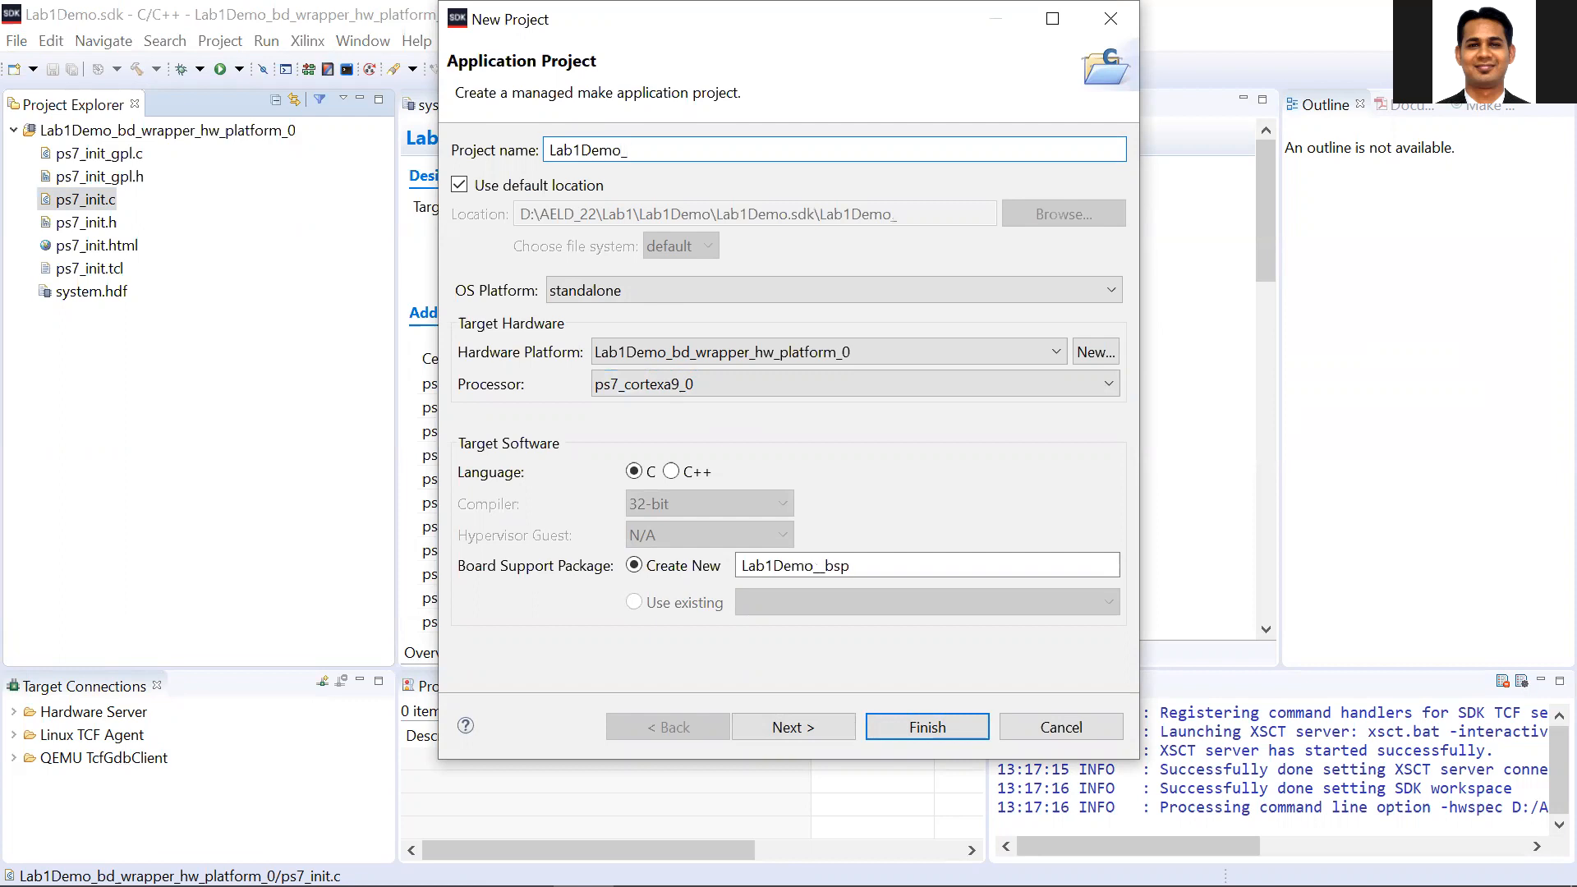
{"action": "type", "text": "P1"}
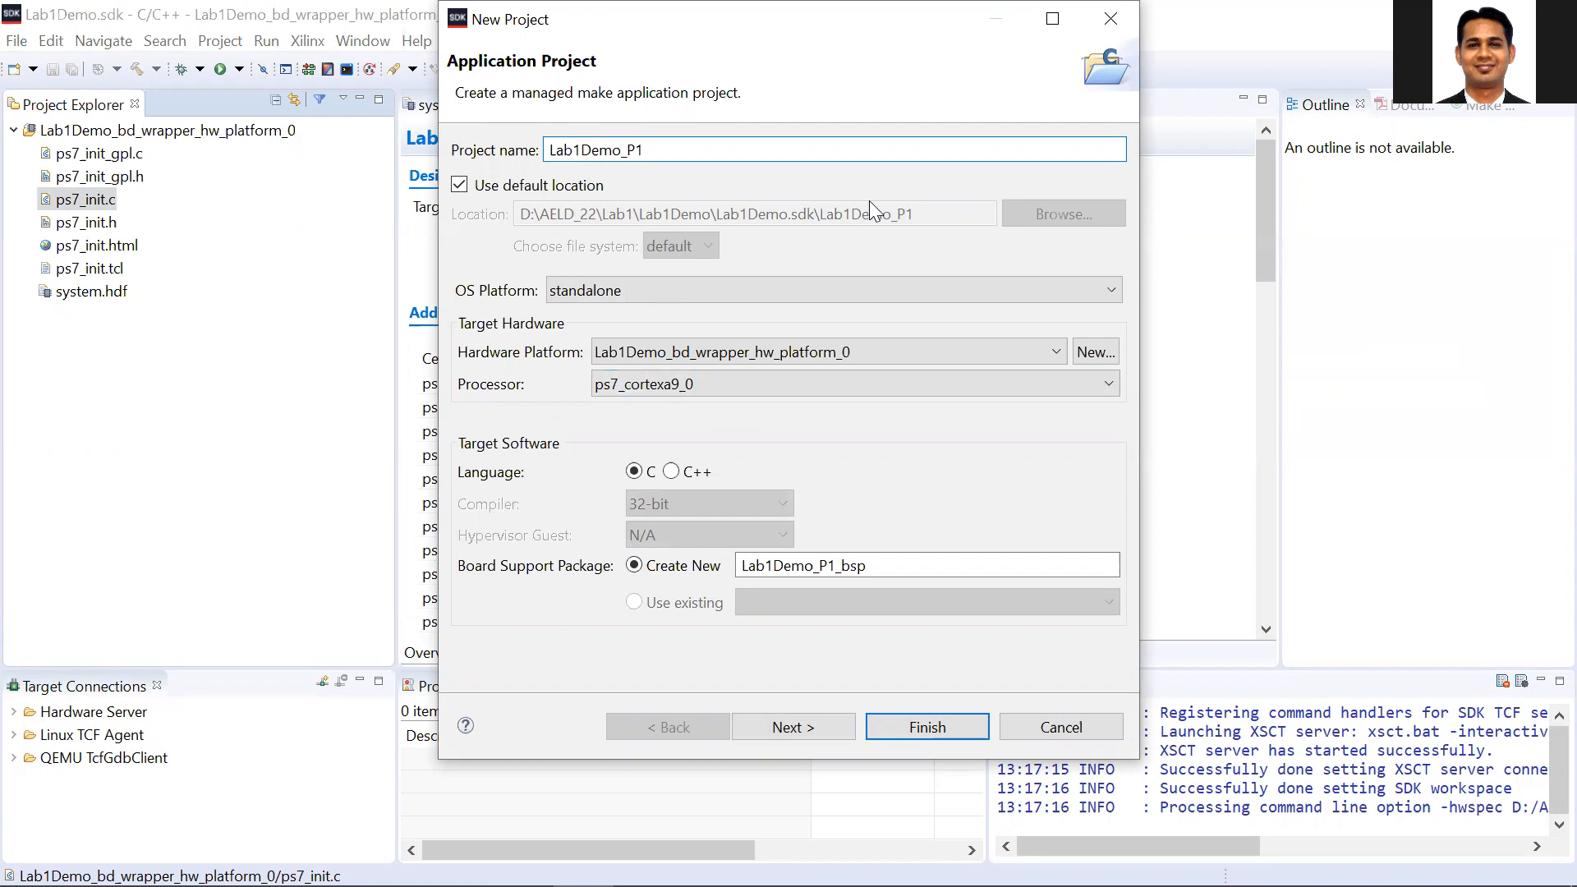
{"action": "mouse_move", "coordinate": [748, 205]}
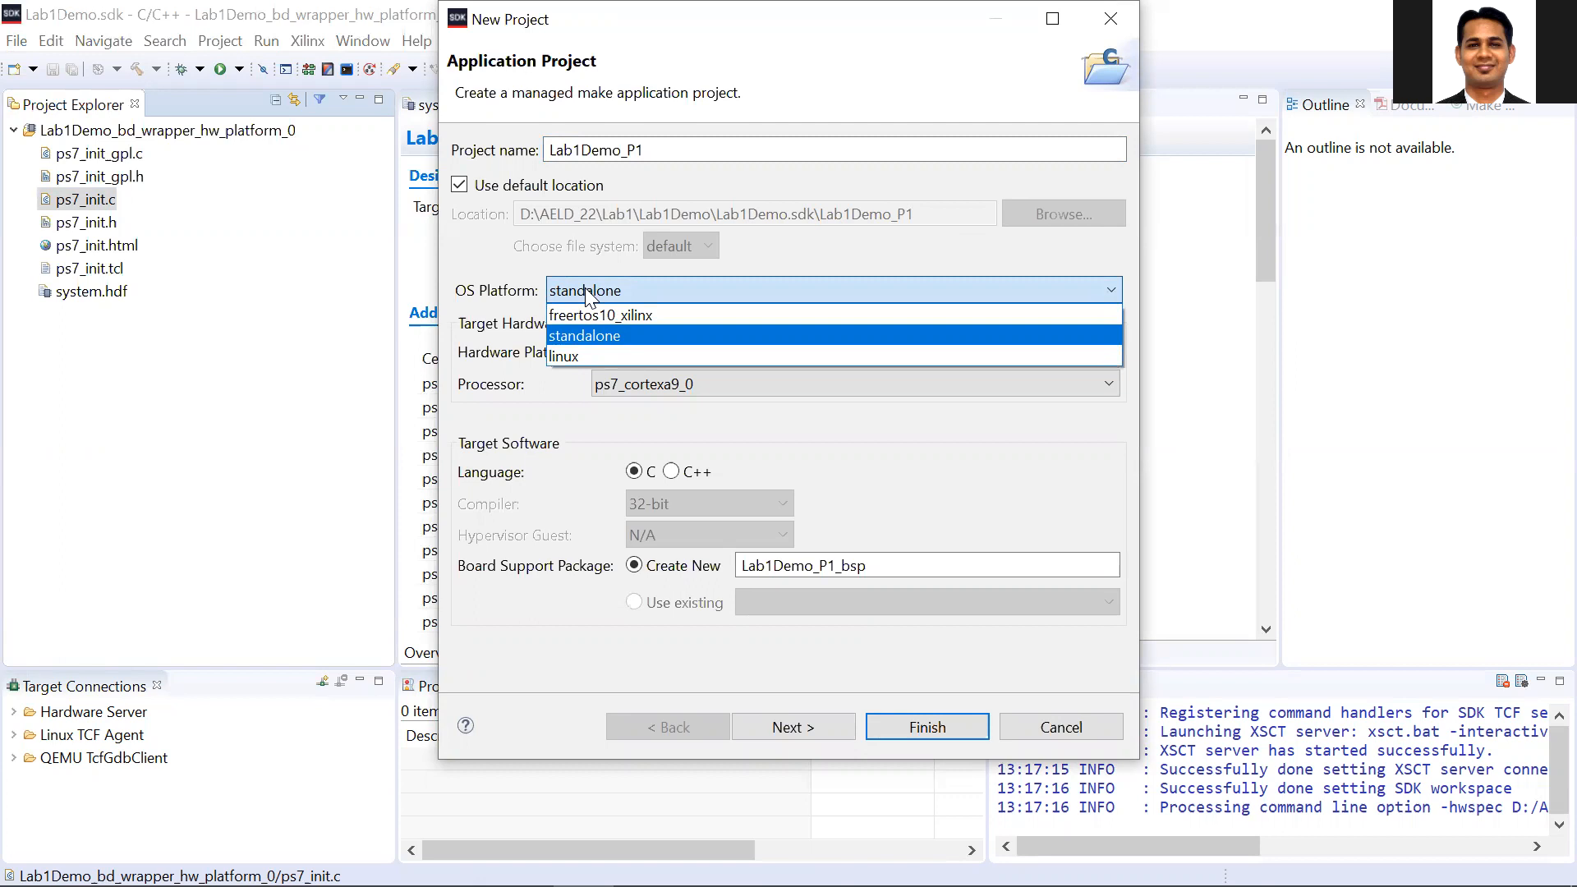
{"action": "left_click", "coordinate": [584, 336]}
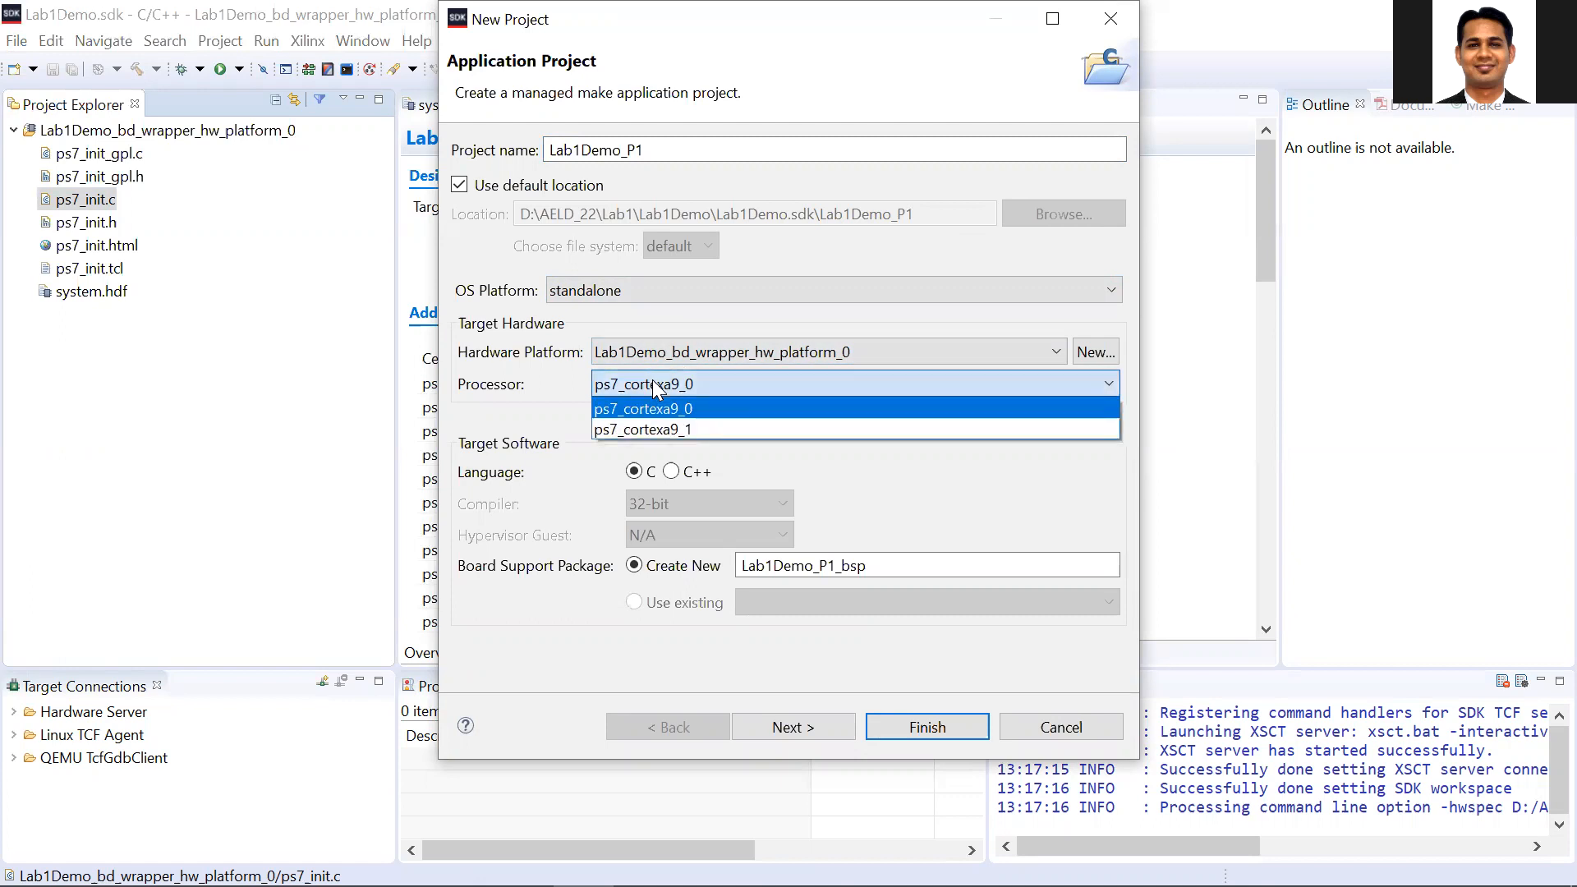
{"action": "left_click", "coordinate": [642, 408]}
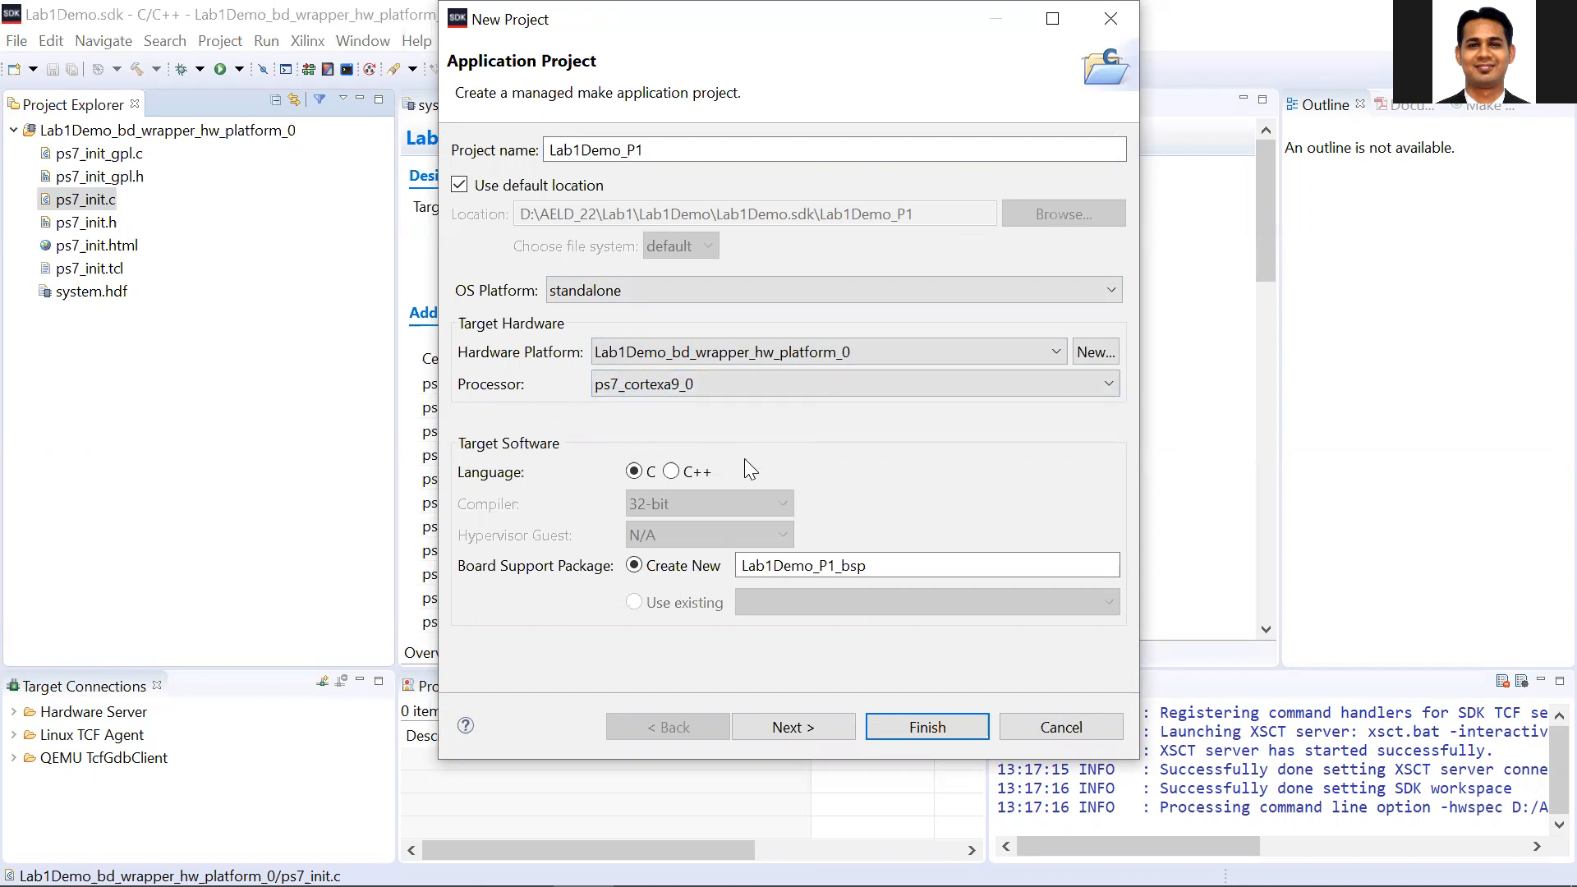
{"action": "mouse_move", "coordinate": [659, 566]}
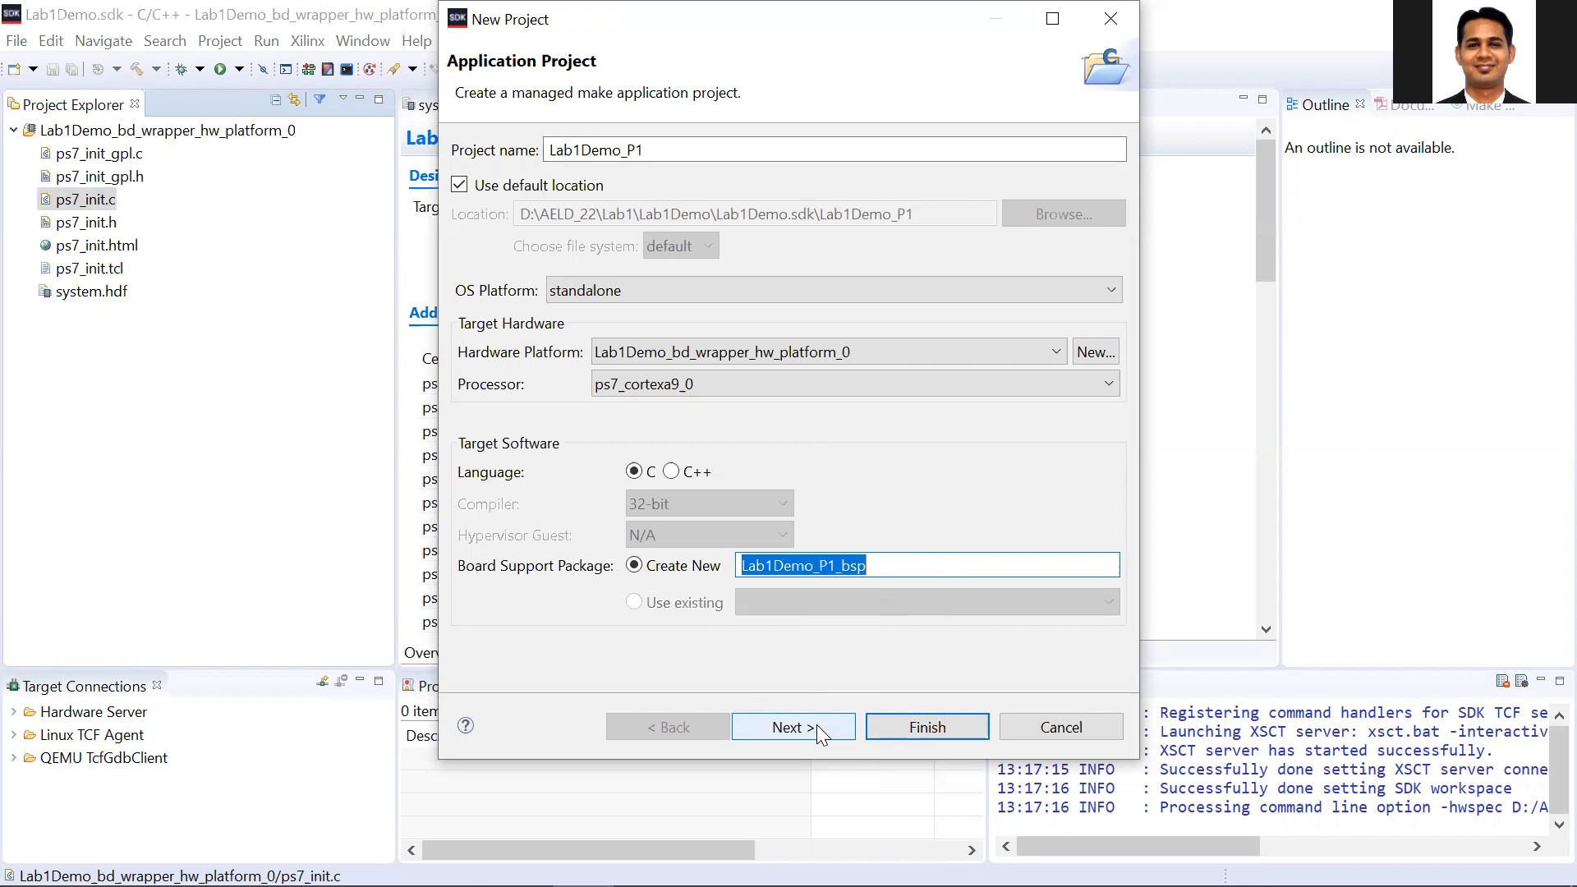
{"action": "left_click", "coordinate": [794, 727]}
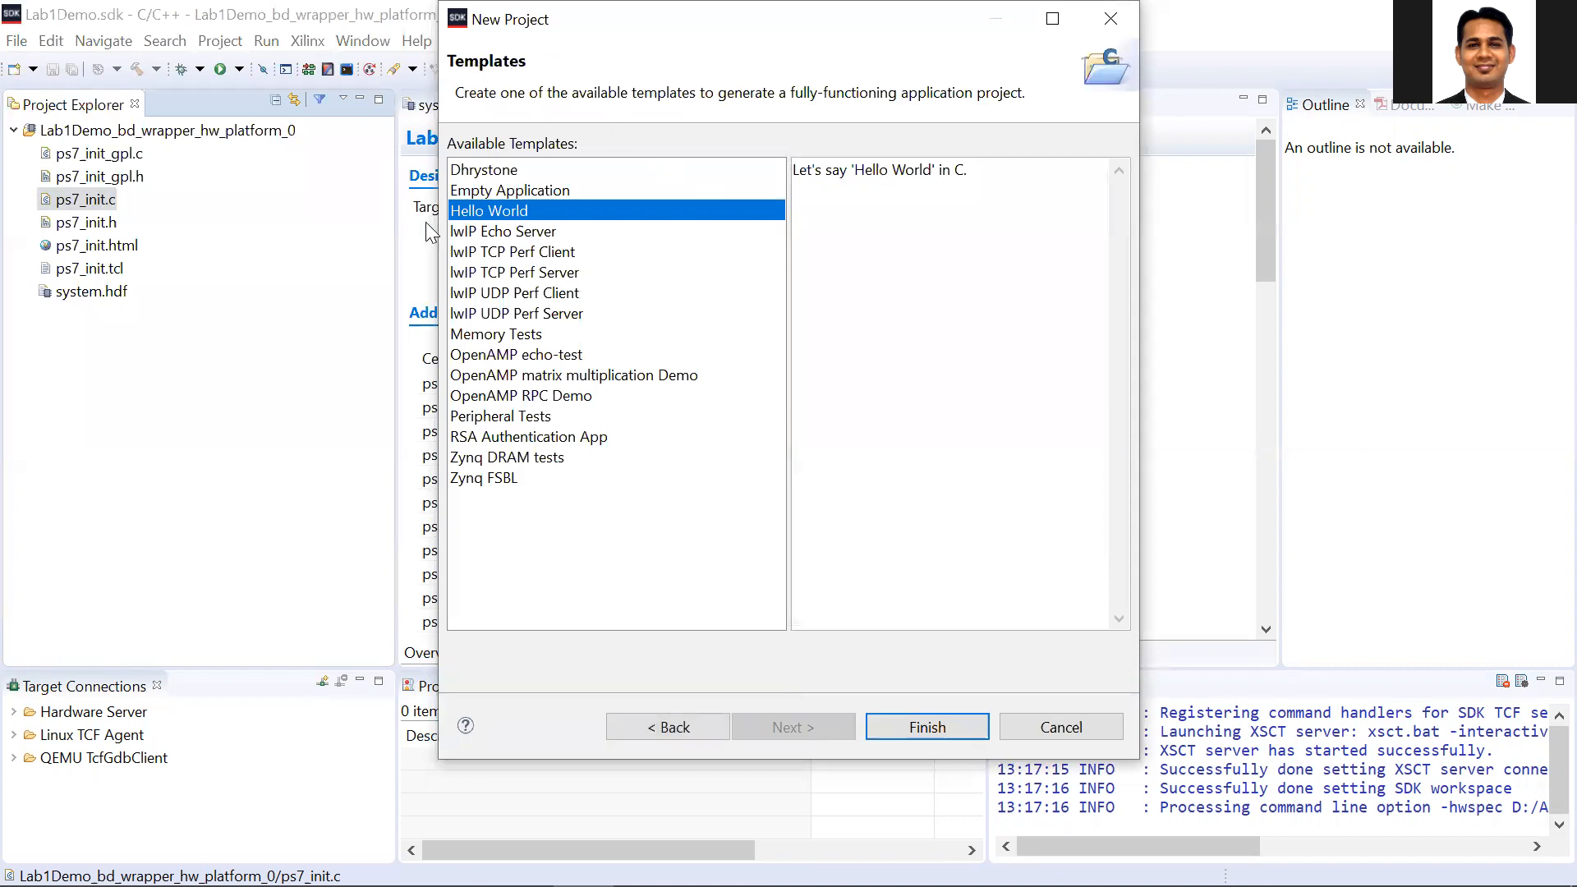
{"action": "mouse_move", "coordinate": [521, 154]}
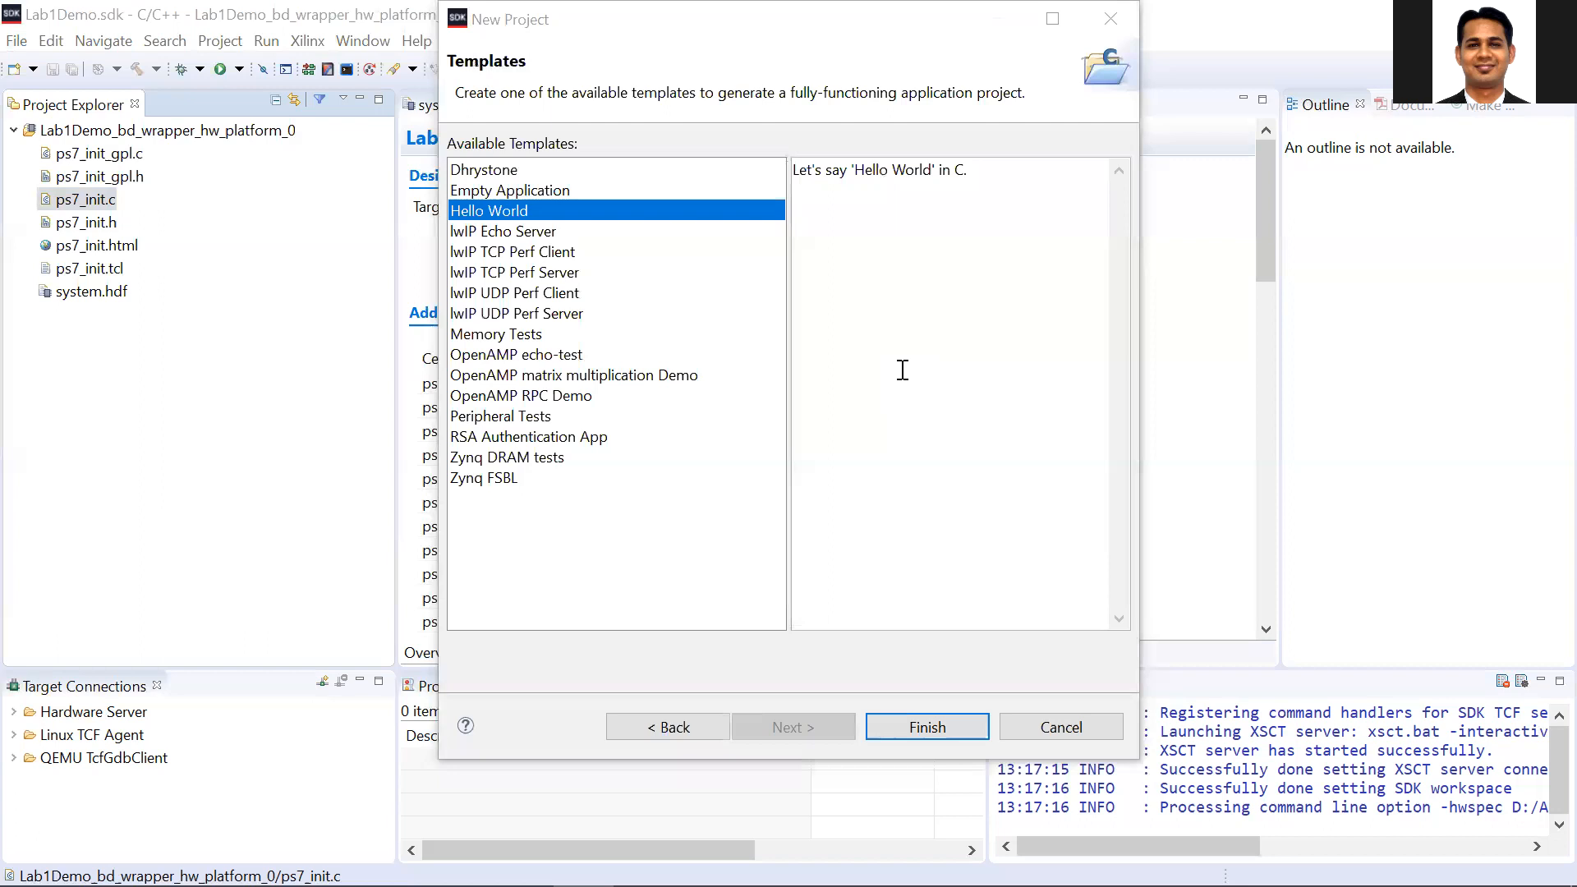
{"action": "mouse_move", "coordinate": [618, 489]}
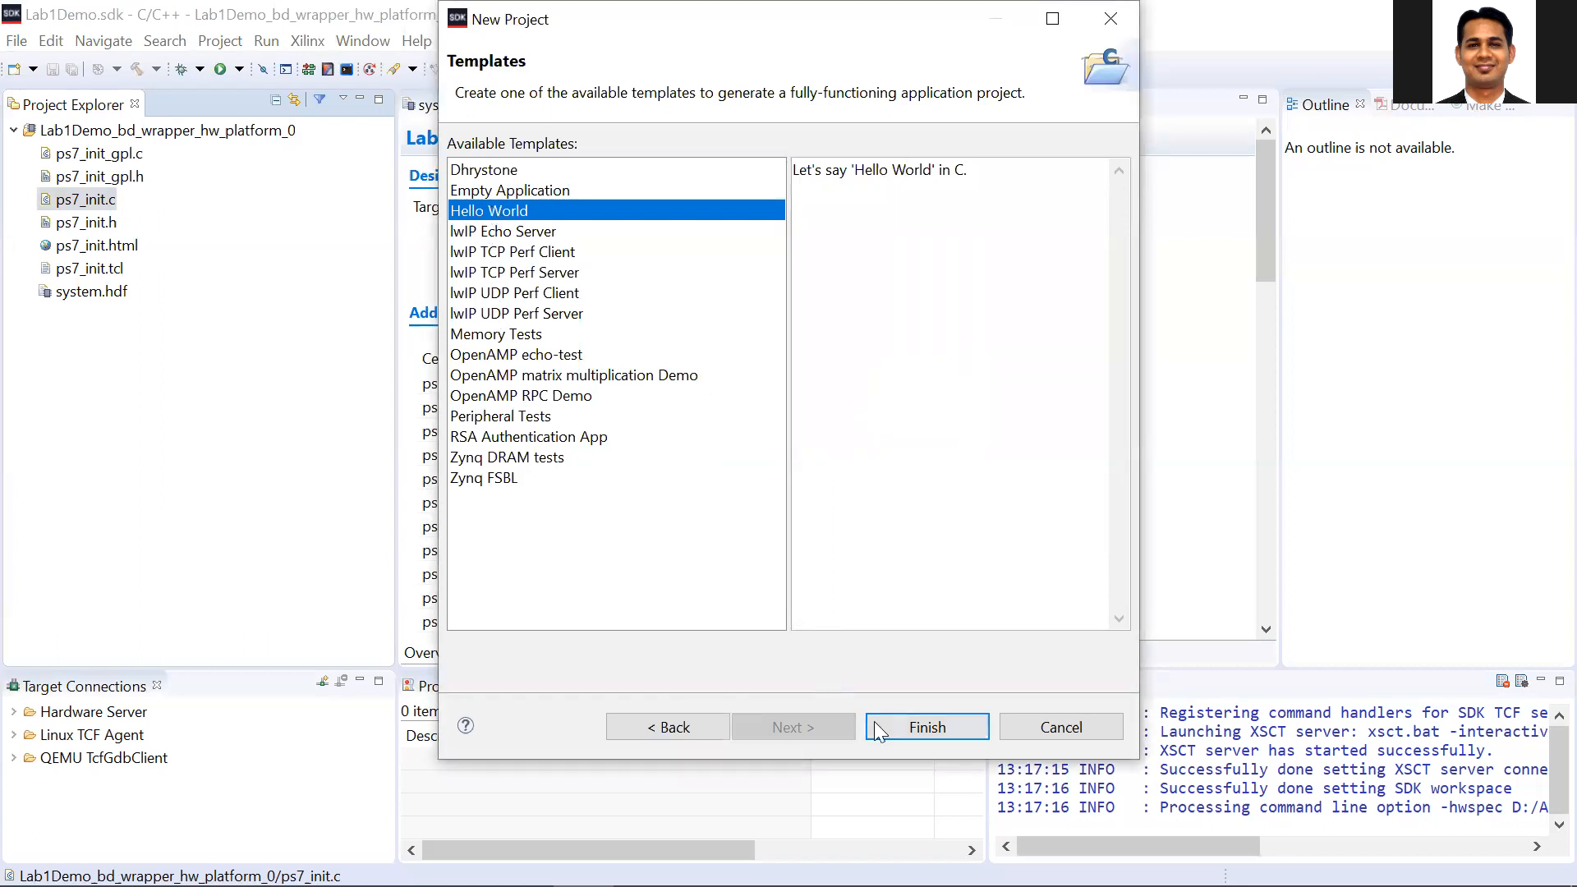
Finish the wizard with the Hello World template selected.
{"action": "left_click", "coordinate": [927, 727]}
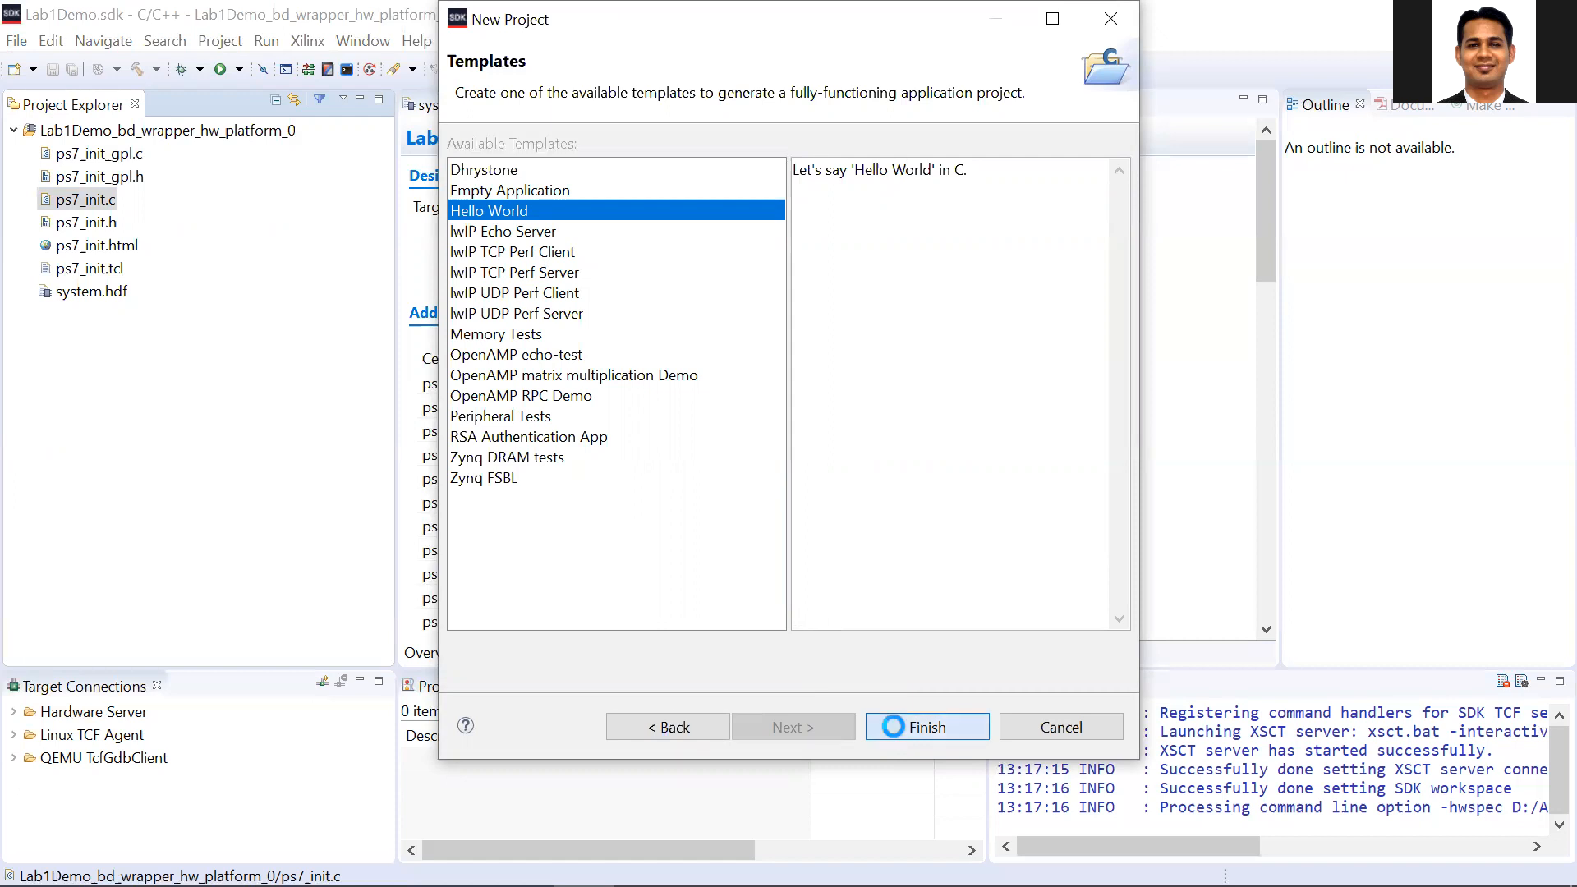
{"action": "left_click", "coordinate": [926, 727]}
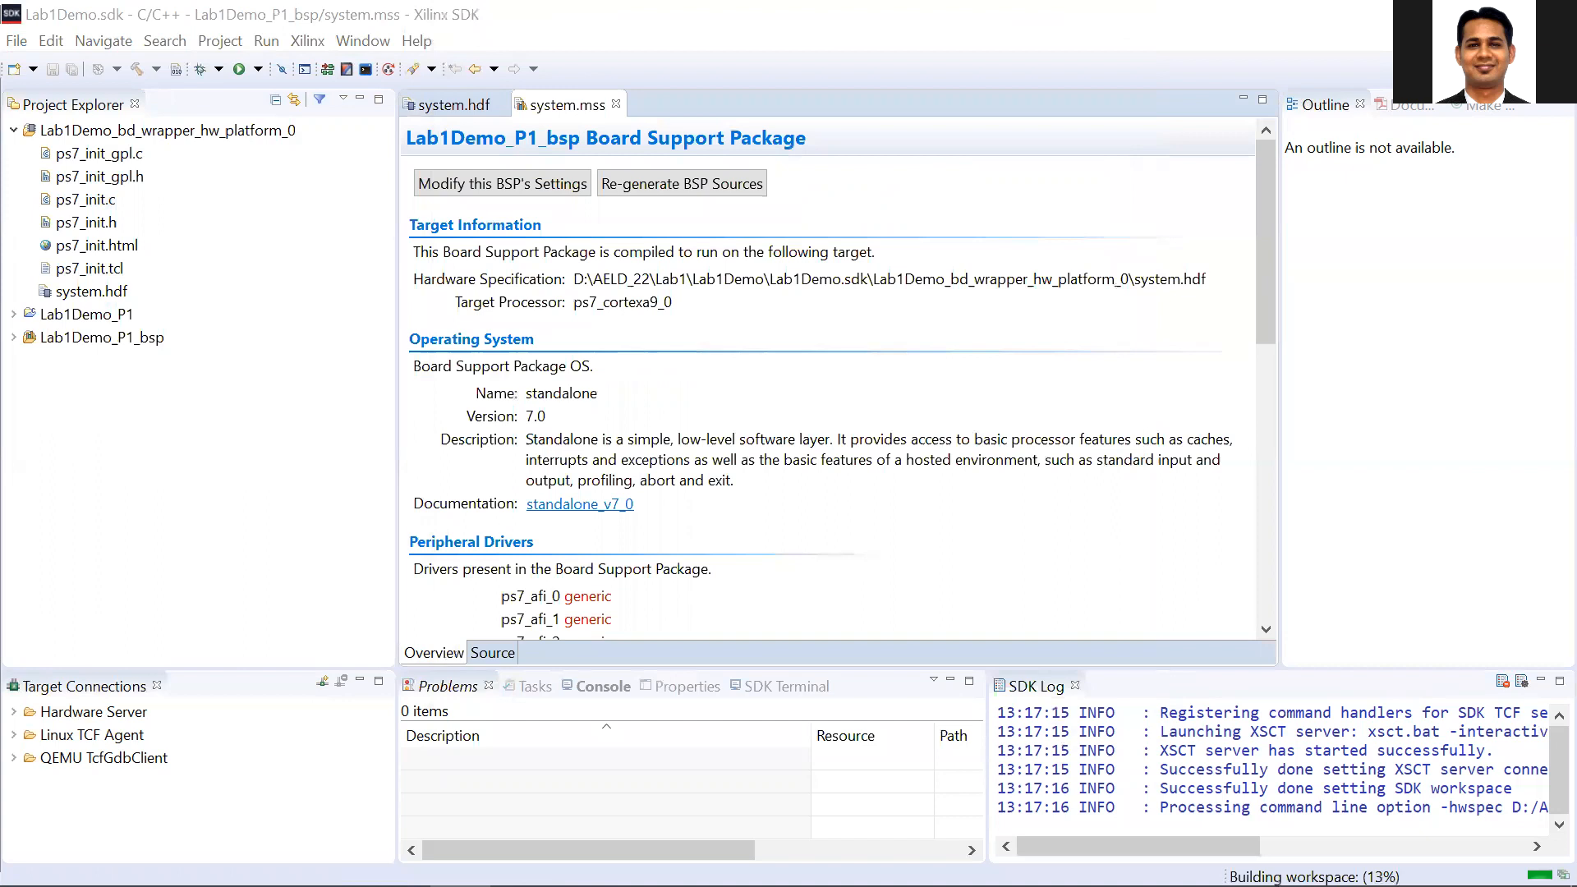
{"action": "mouse_move", "coordinate": [613, 493]}
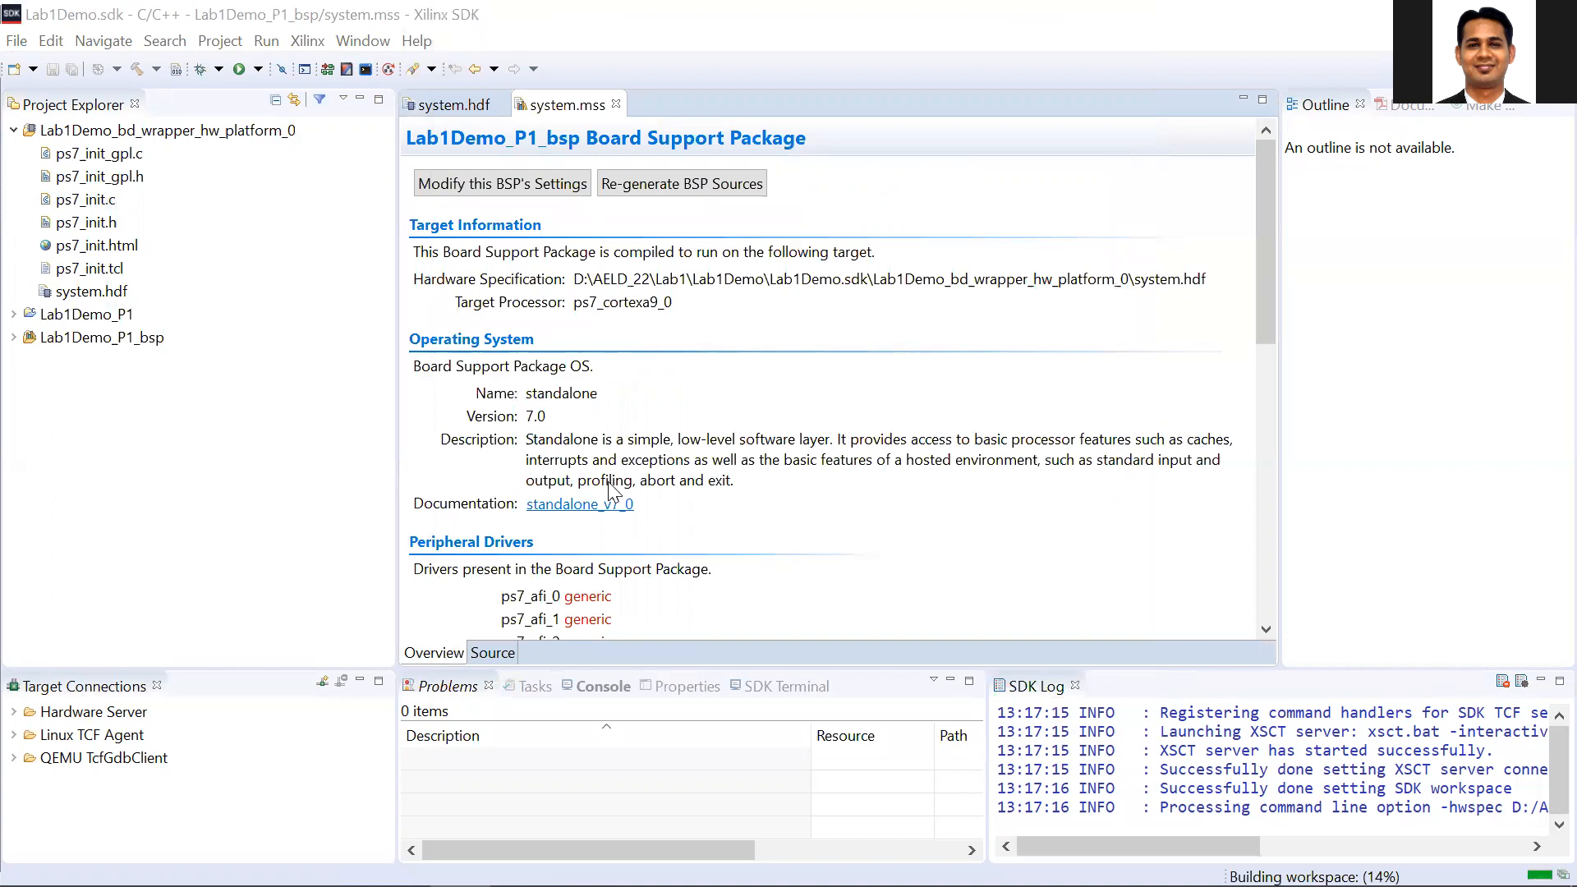
{"action": "mouse_move", "coordinate": [481, 208]}
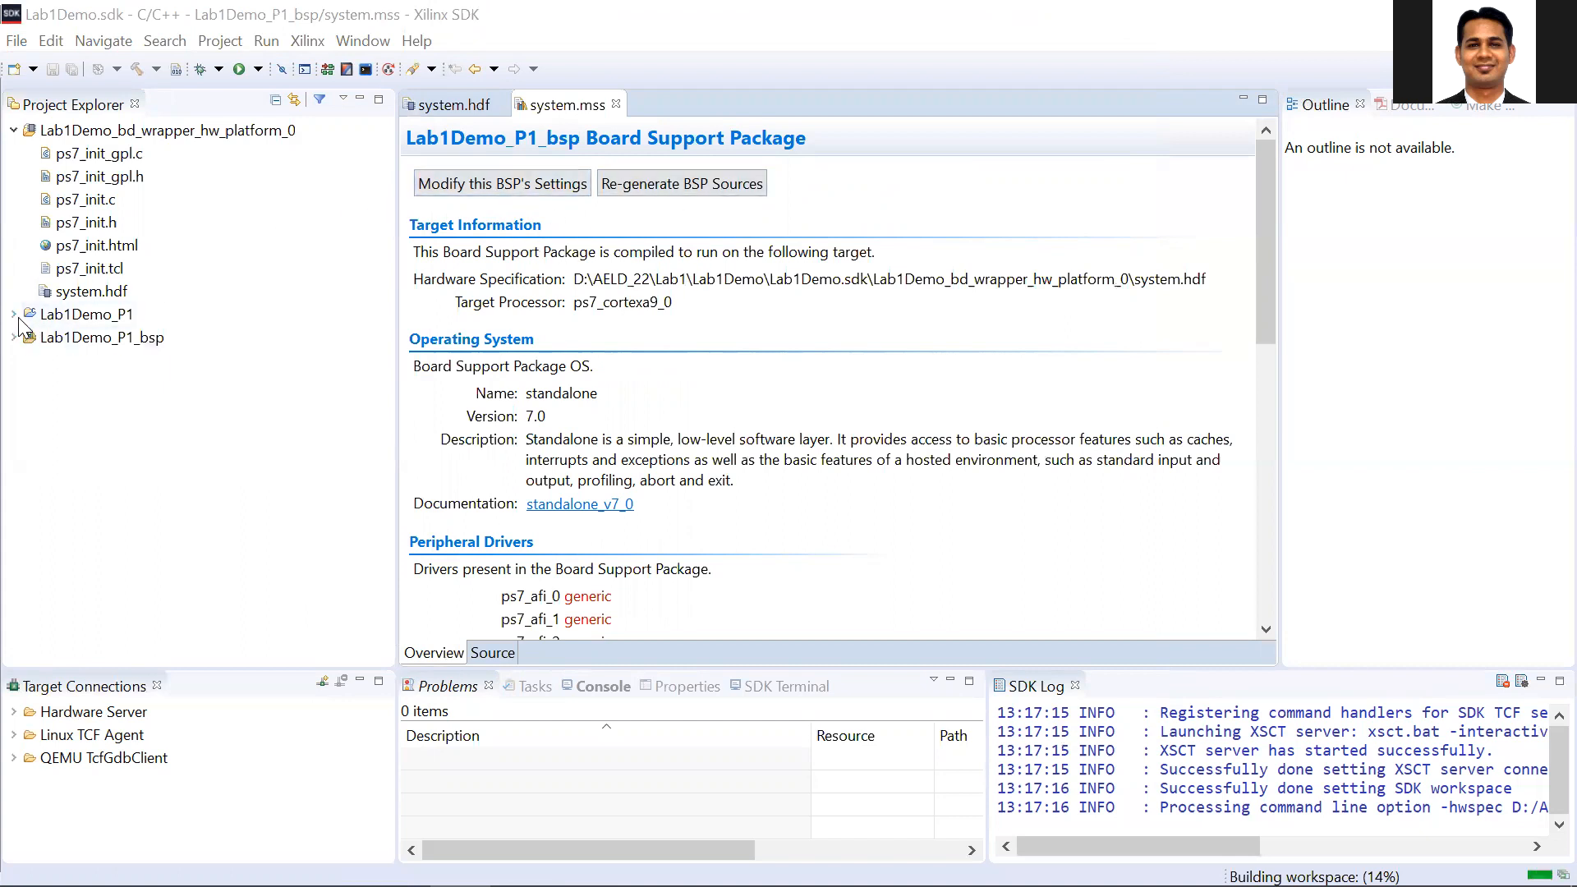
Expand Lab1Demo_P1 > src and open helloworld.c in the editor.
{"action": "left_click", "coordinate": [14, 313]}
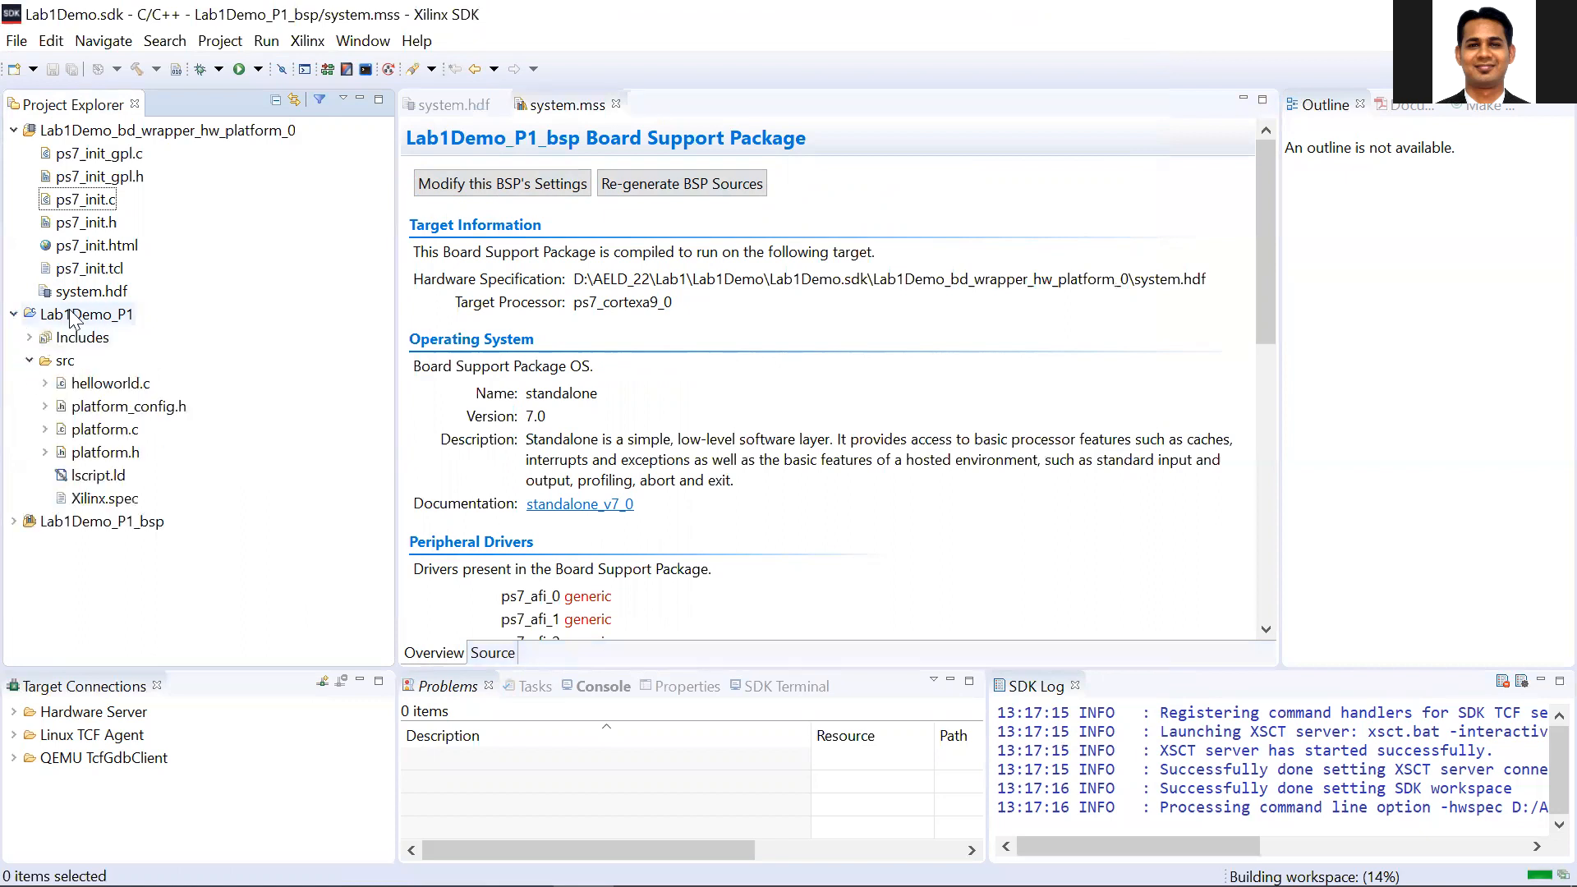
{"action": "left_click", "coordinate": [108, 383]}
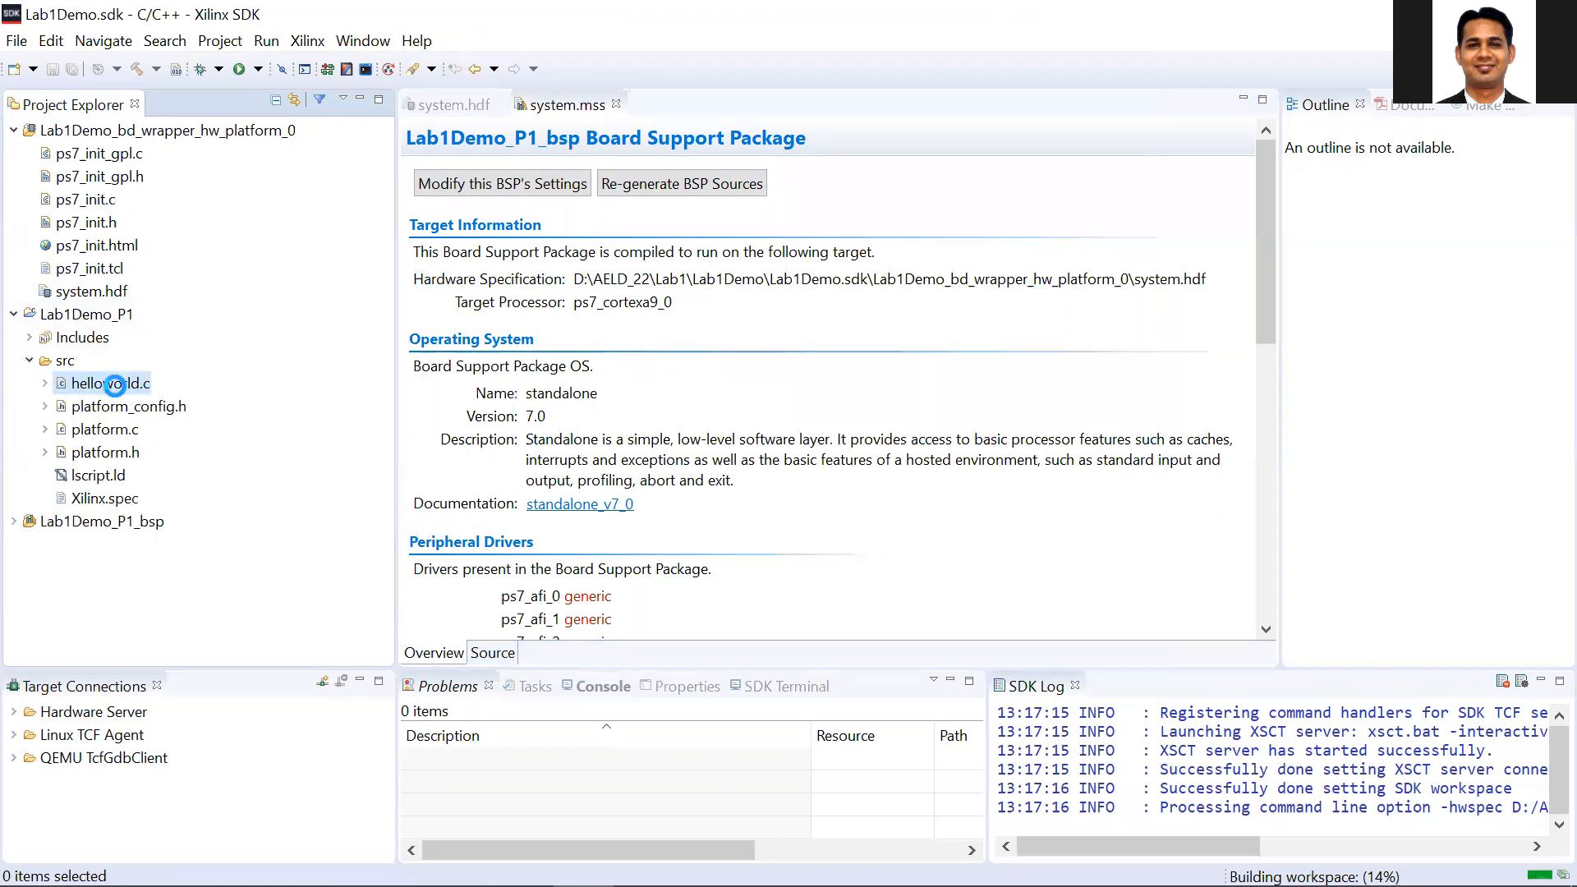
{"action": "double_click", "coordinate": [108, 384]}
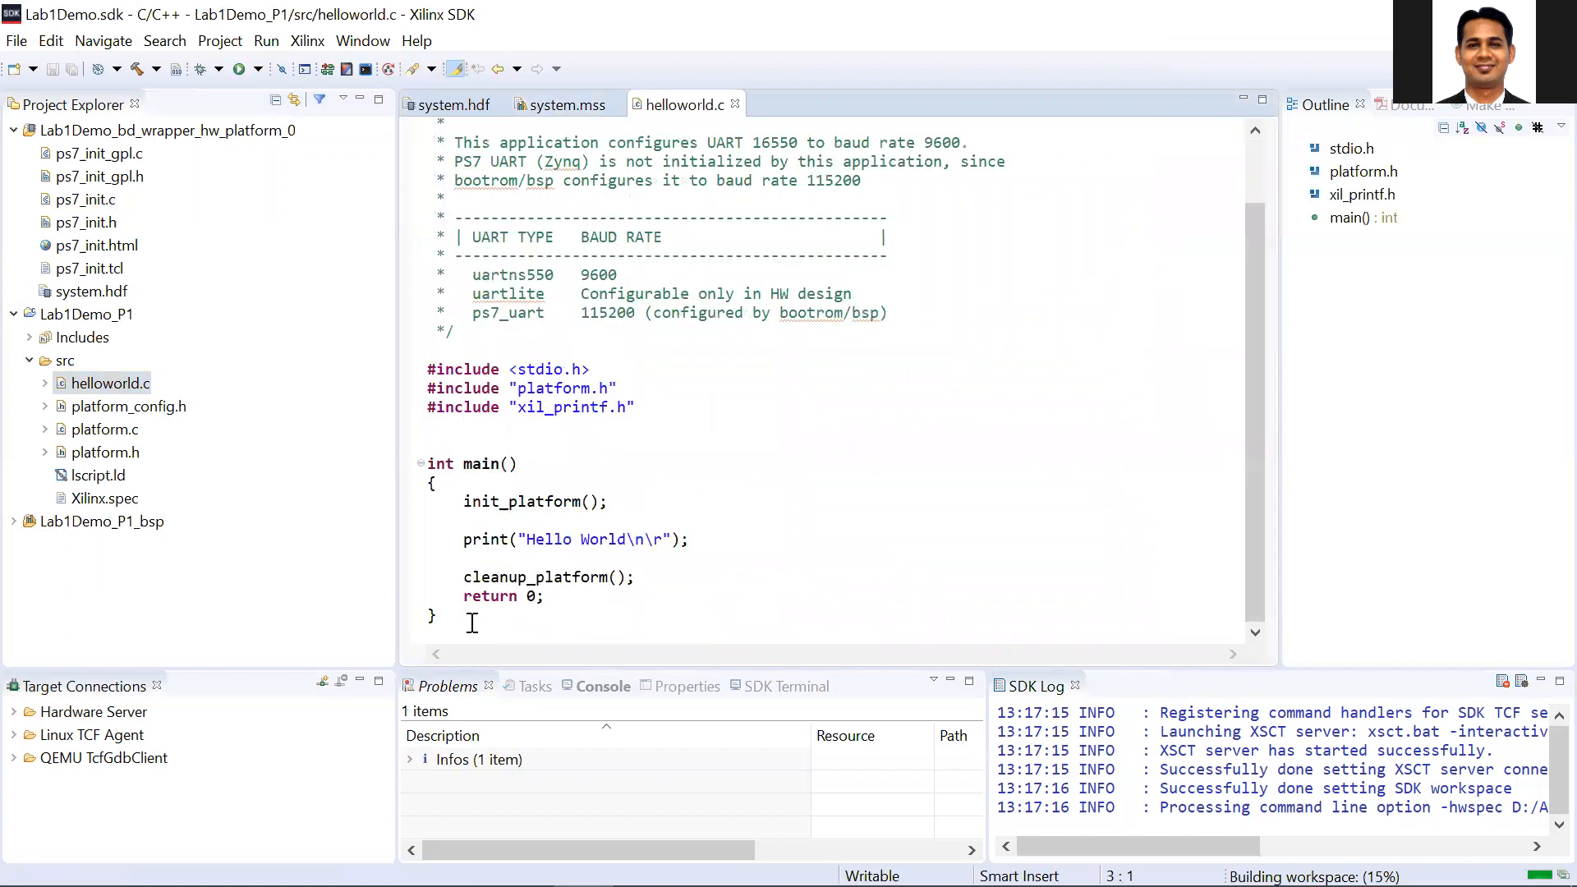
Paste the int/float/double printf and scanf data_int test code into main().
{"action": "key", "text": "ctrl+a"}
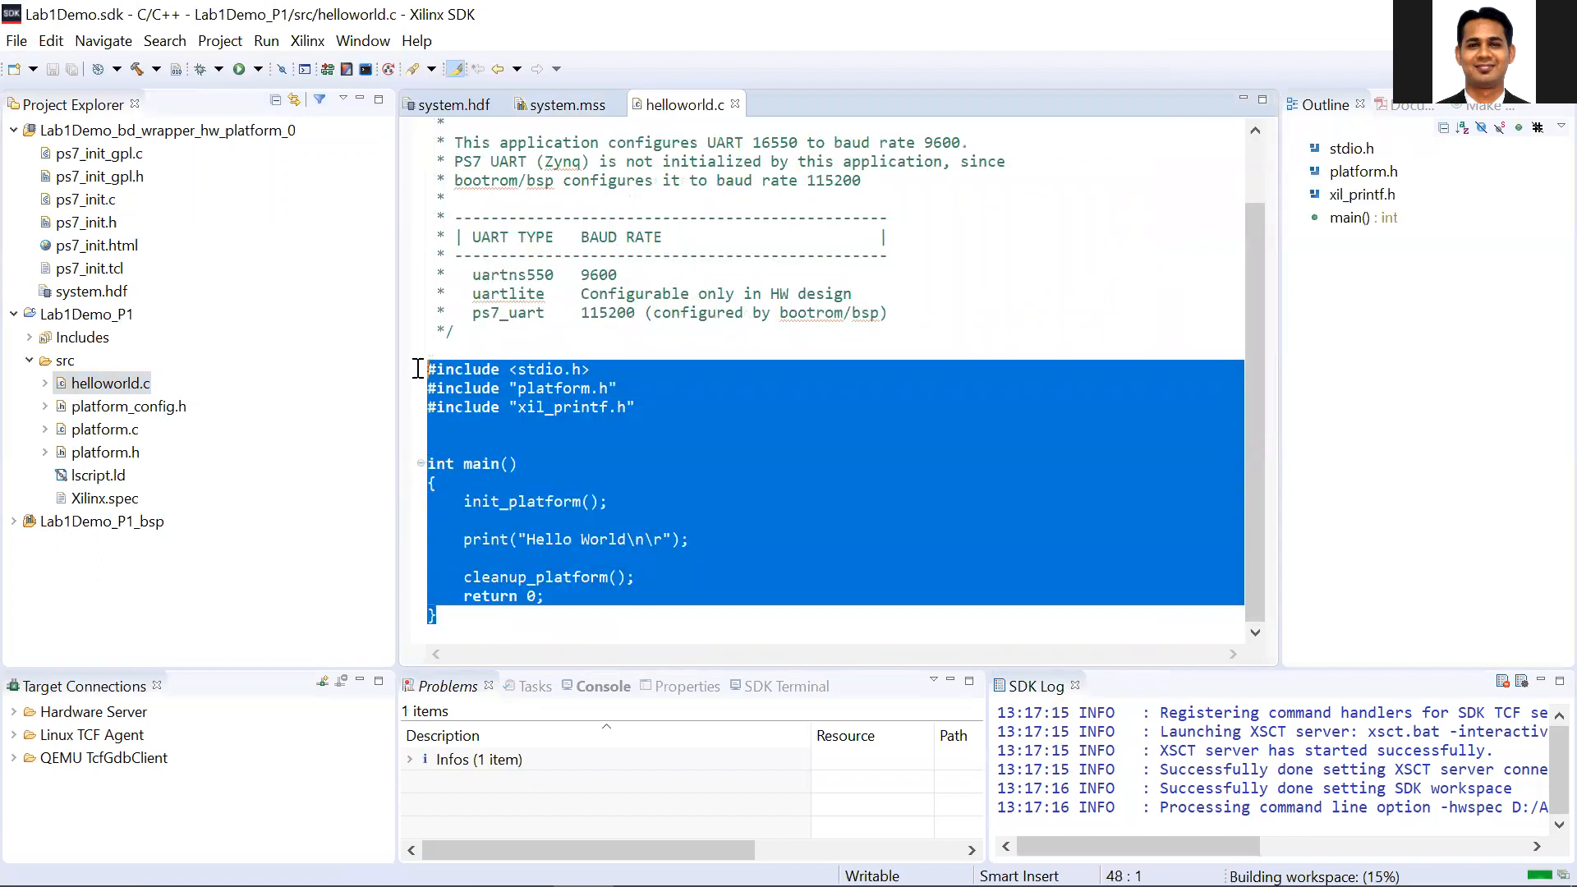
{"action": "left_click", "coordinate": [495, 539]}
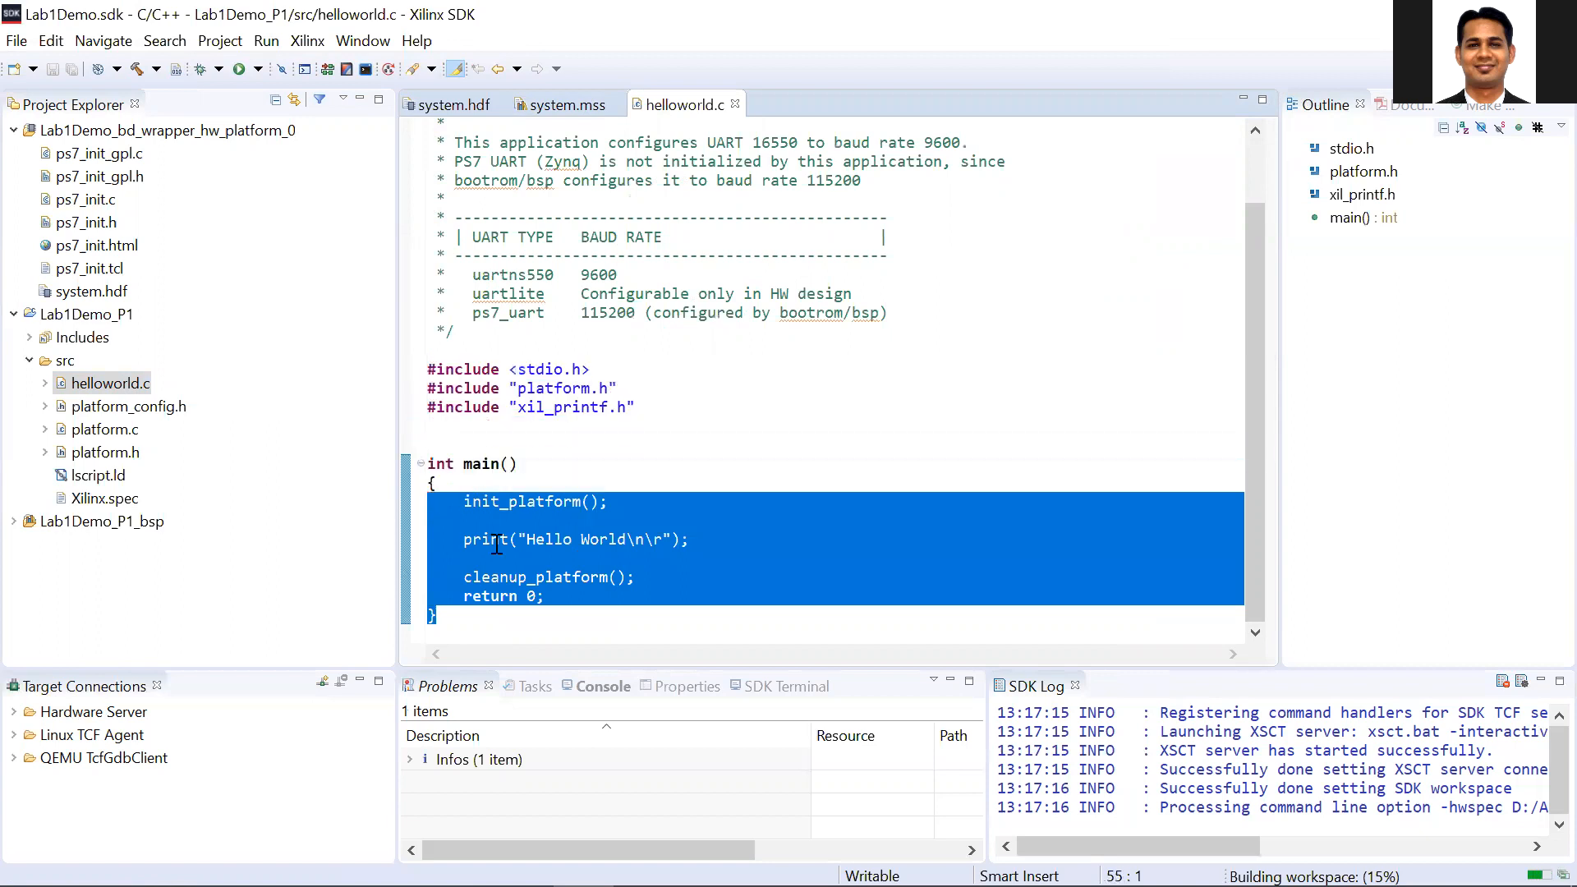
{"action": "left_click", "coordinate": [493, 539]}
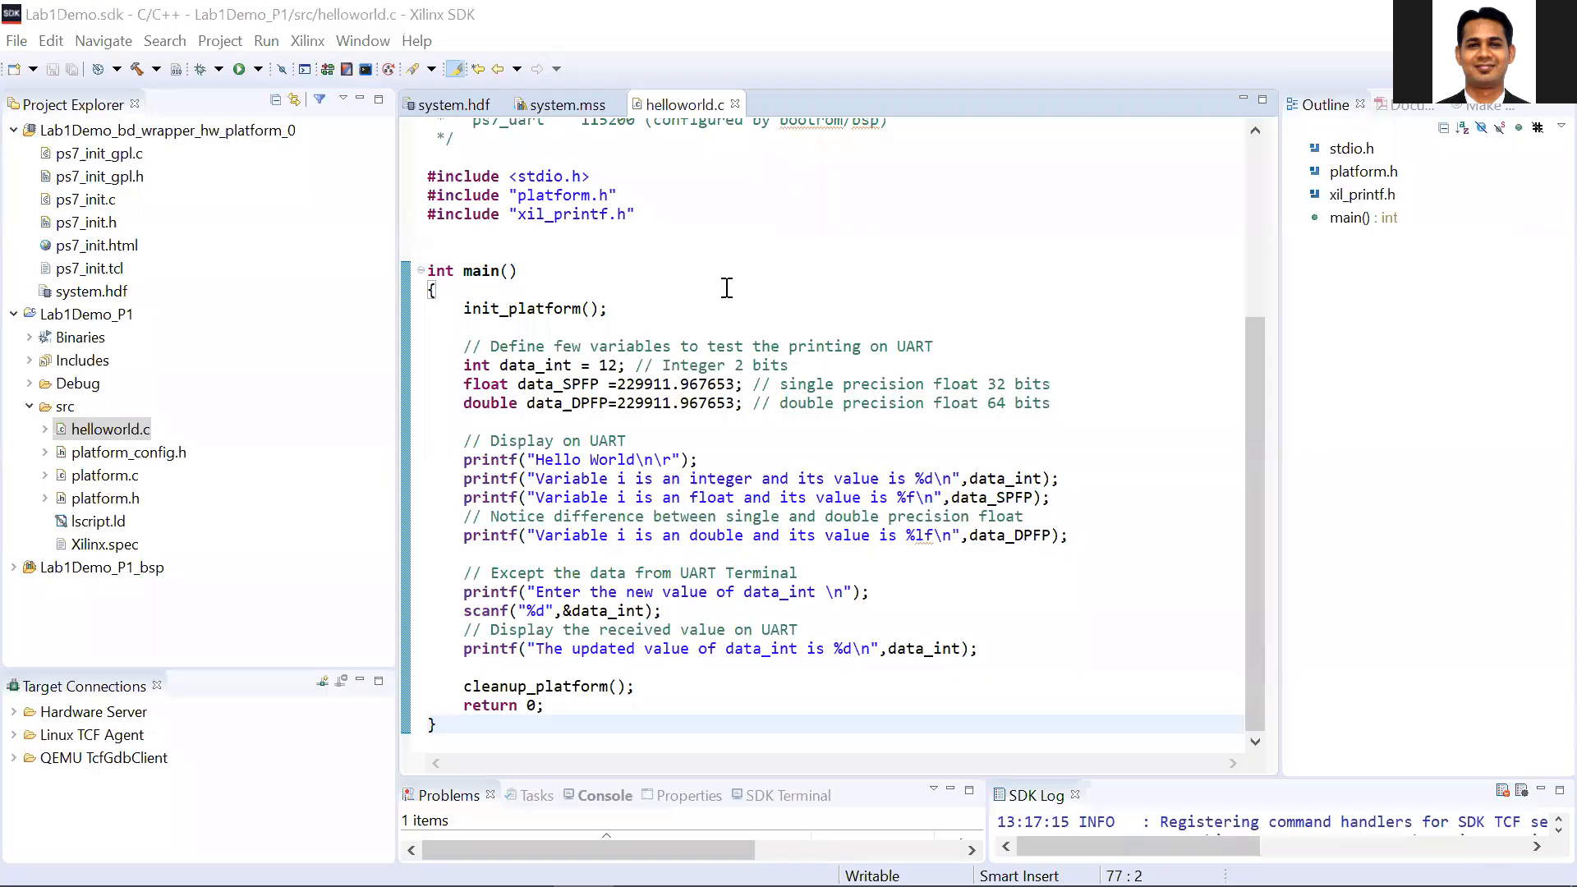
{"action": "left_click", "coordinate": [479, 364]}
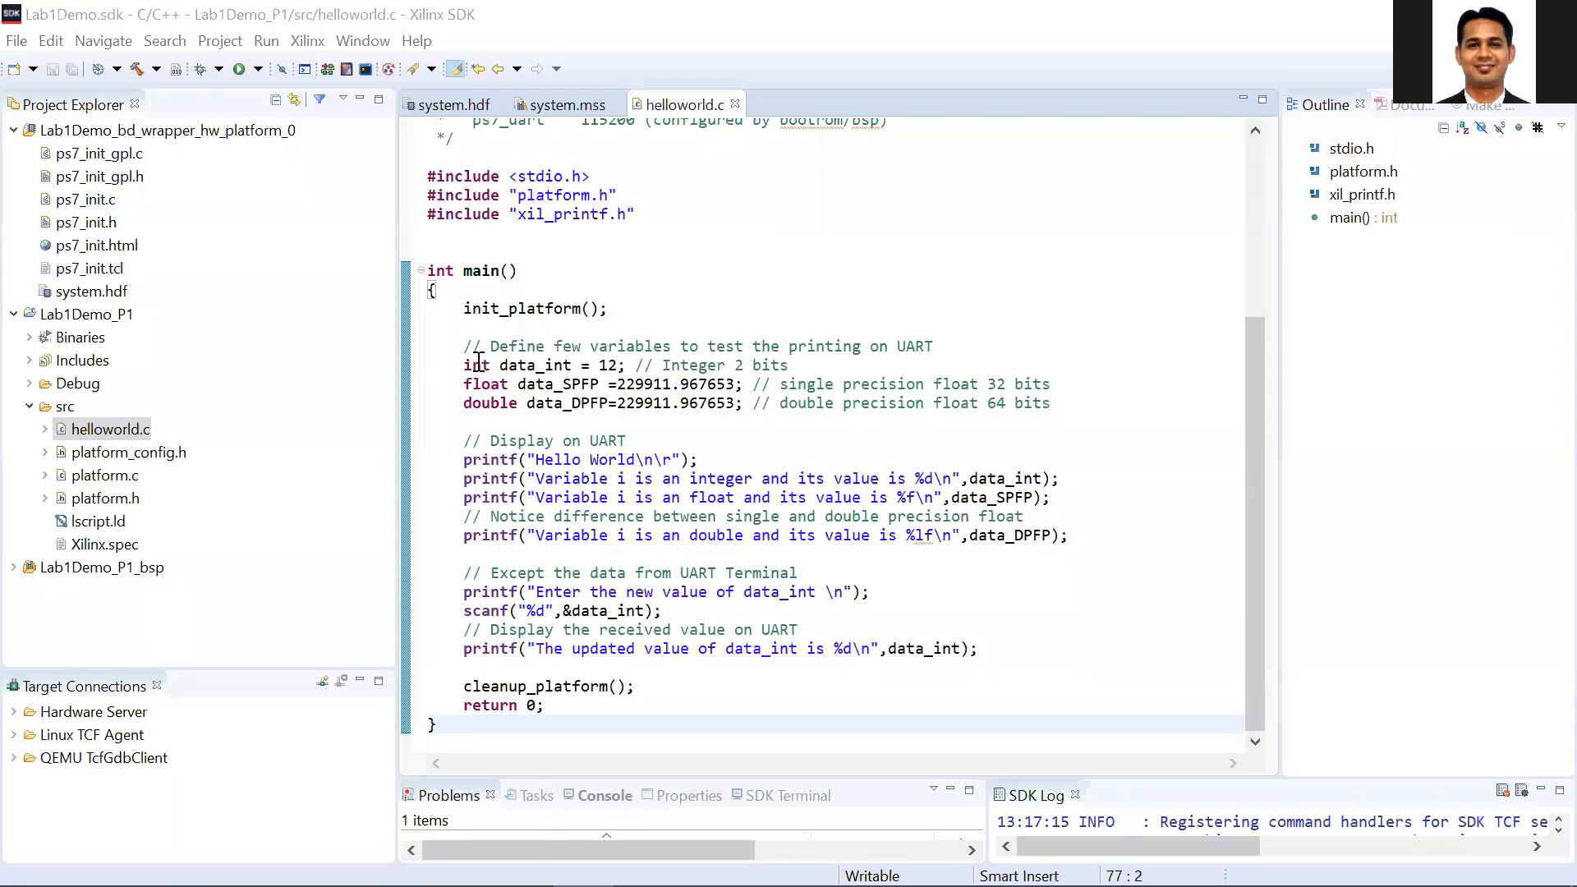
{"action": "left_click_drag", "start_coordinate": [464, 365], "coordinate": [1050, 402]}
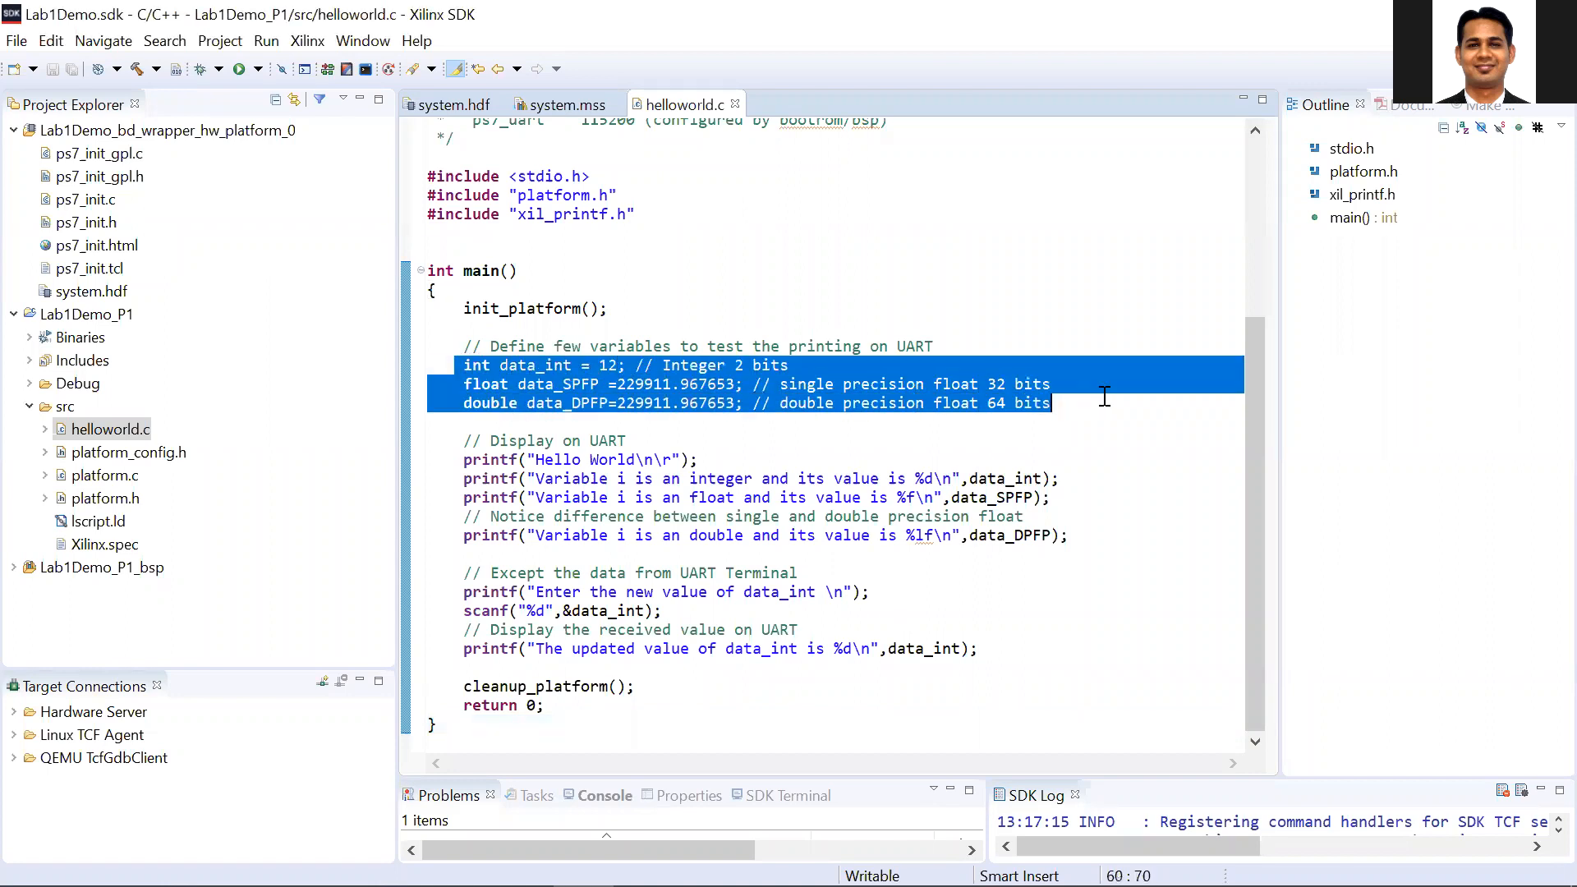
{"action": "double_click", "coordinate": [534, 365]}
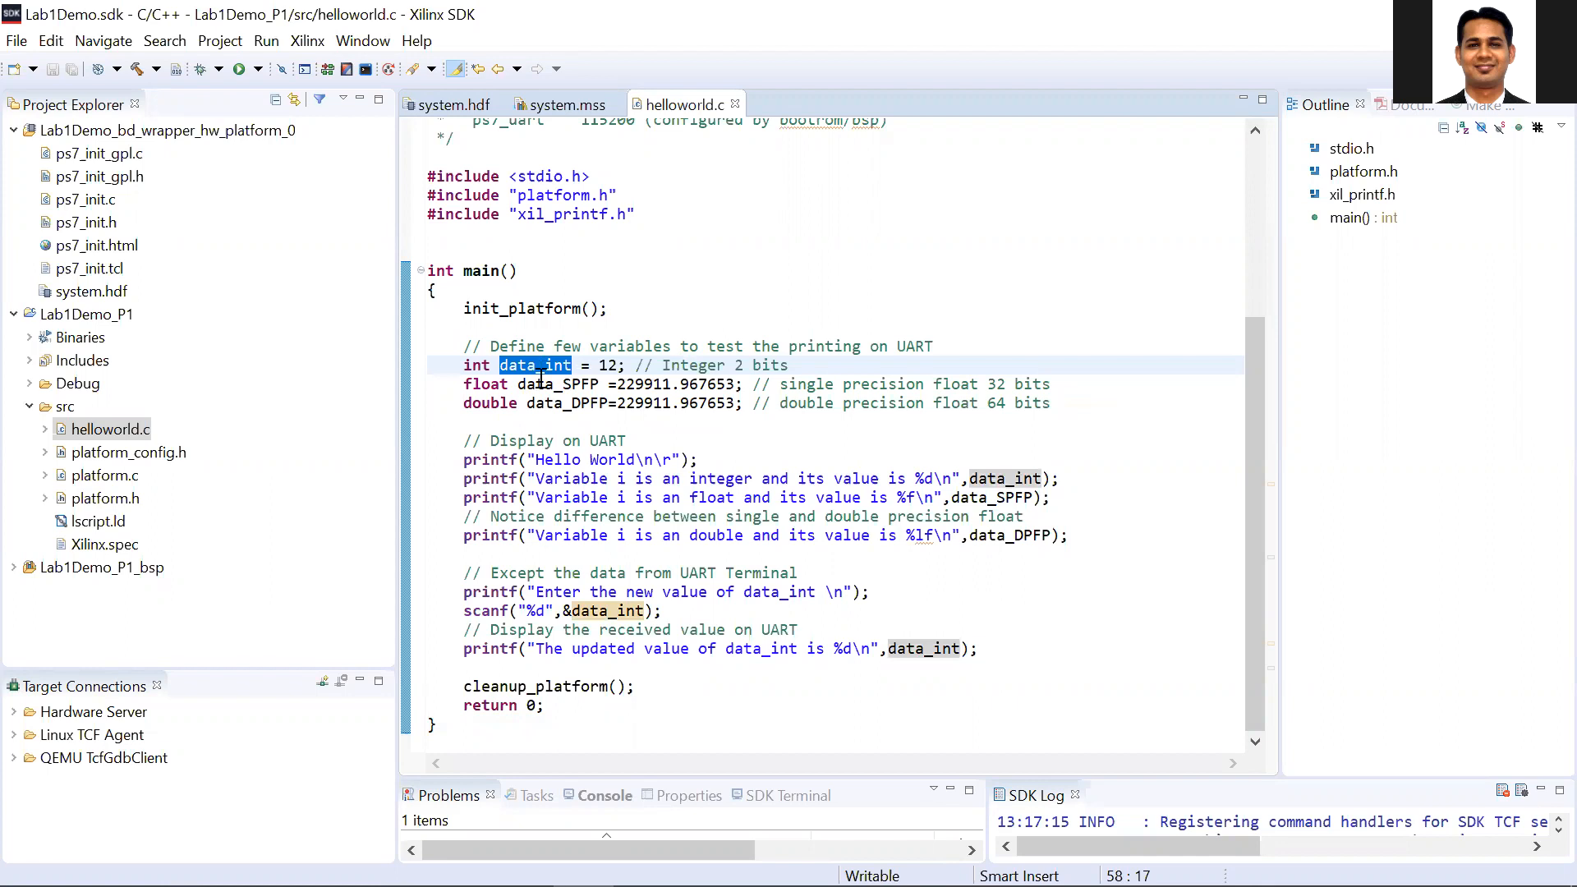
{"action": "double_click", "coordinate": [565, 402]}
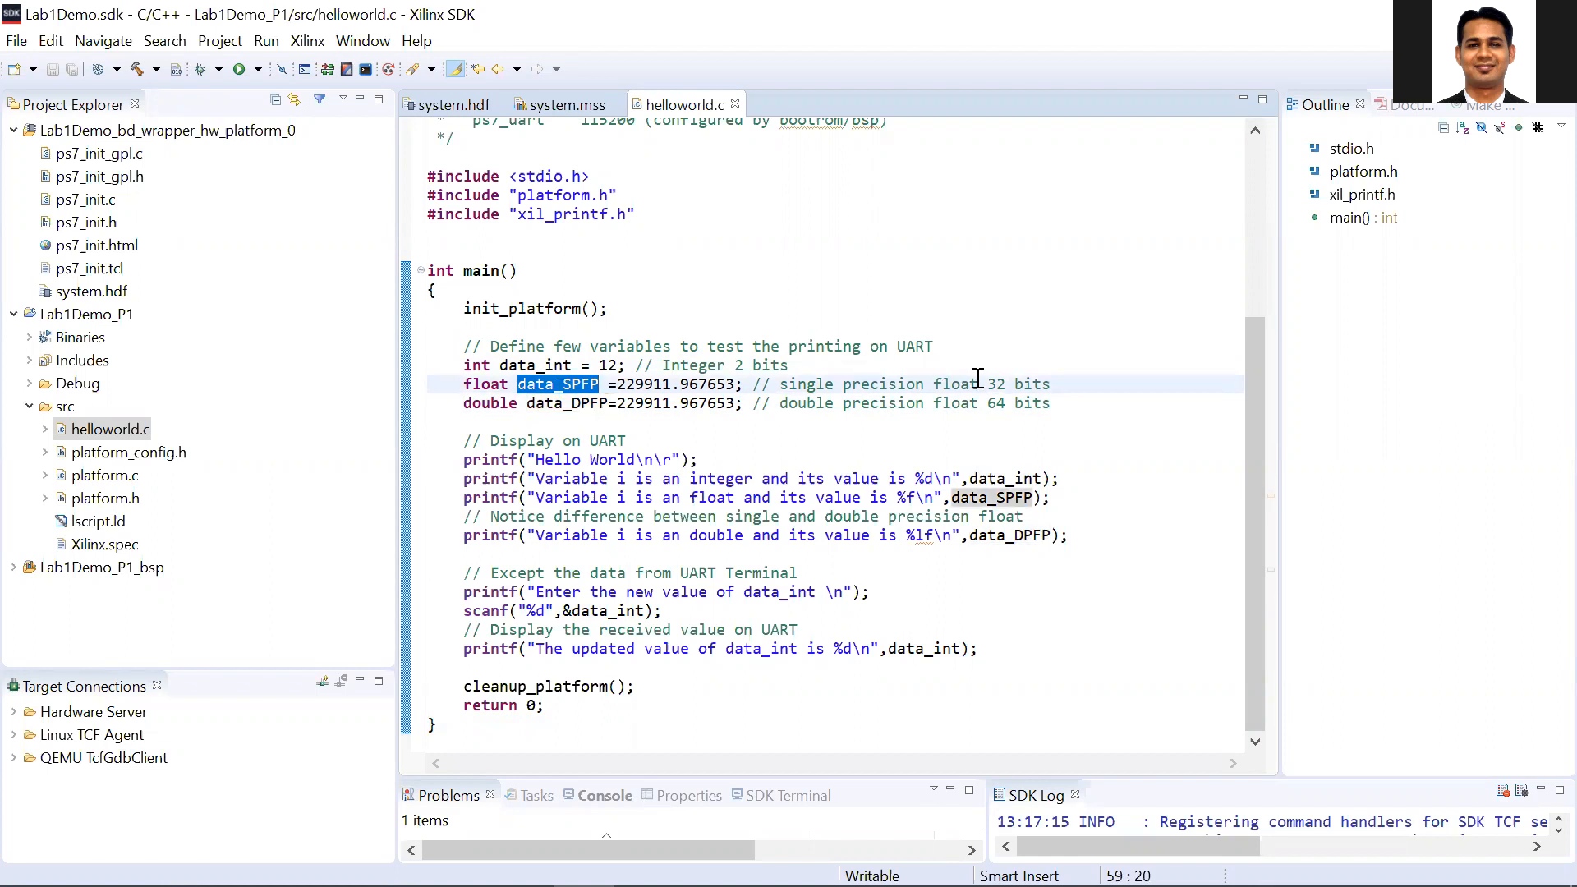
{"action": "mouse_move", "coordinate": [573, 413]}
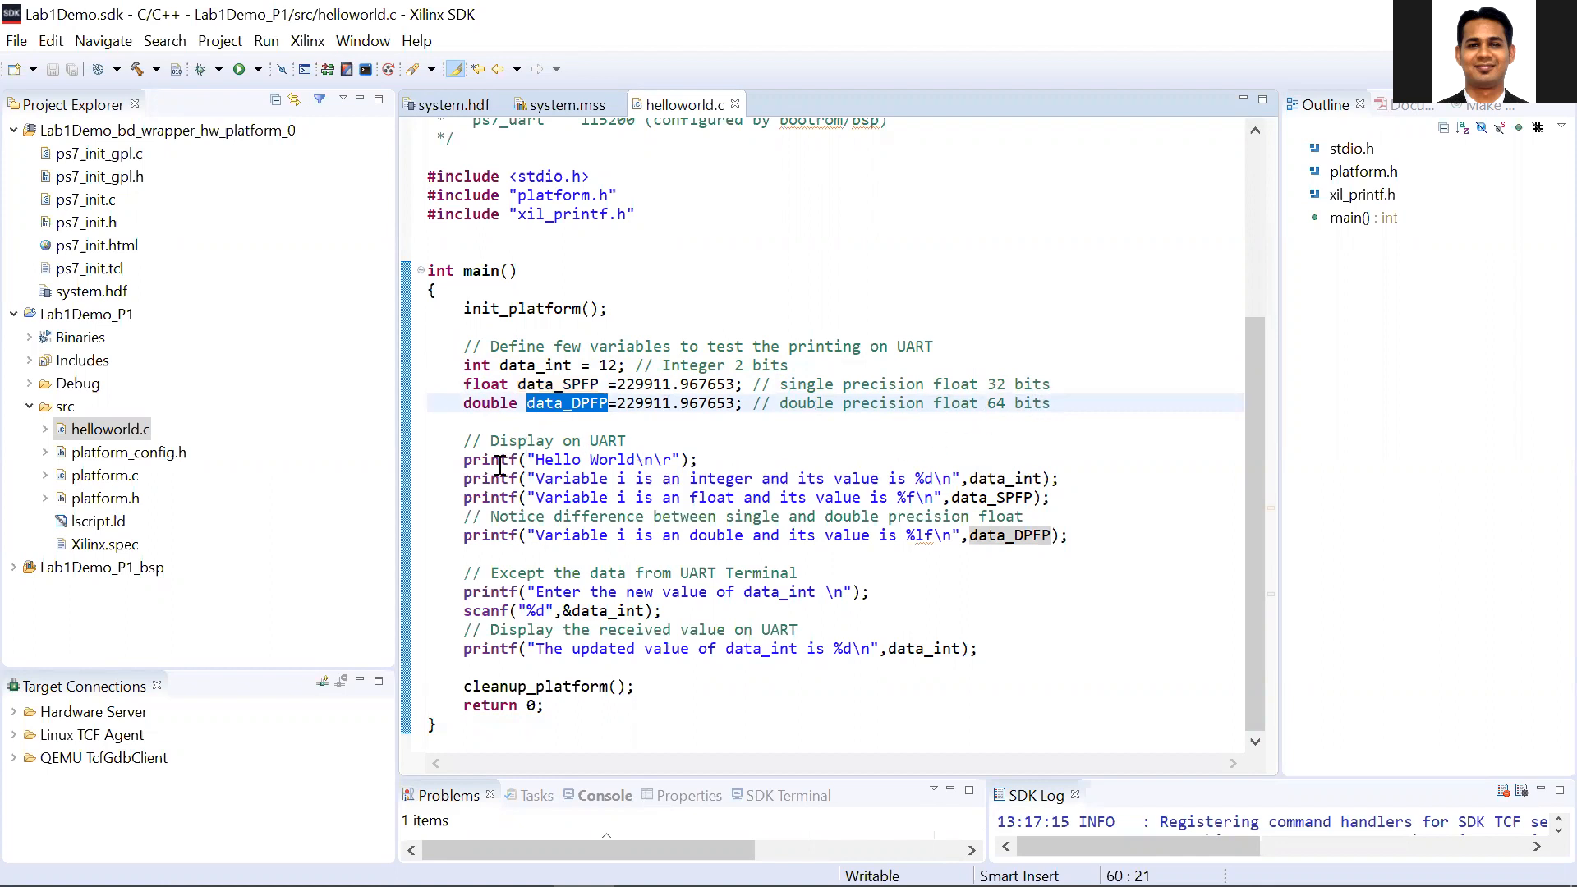
{"action": "double_click", "coordinate": [490, 461]}
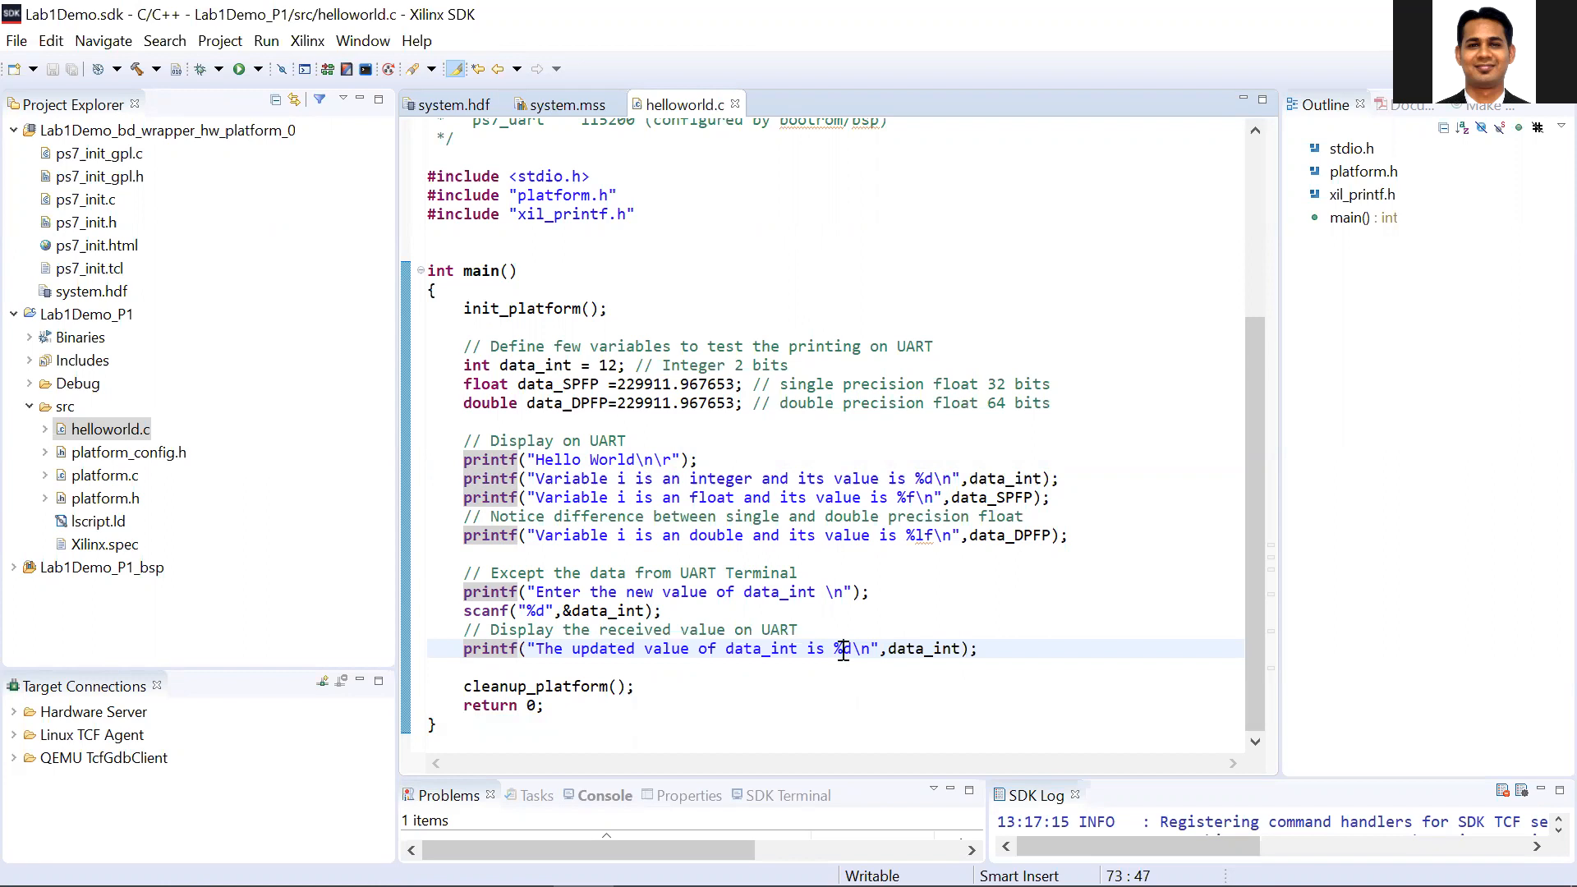
{"action": "mouse_move", "coordinate": [870, 617]}
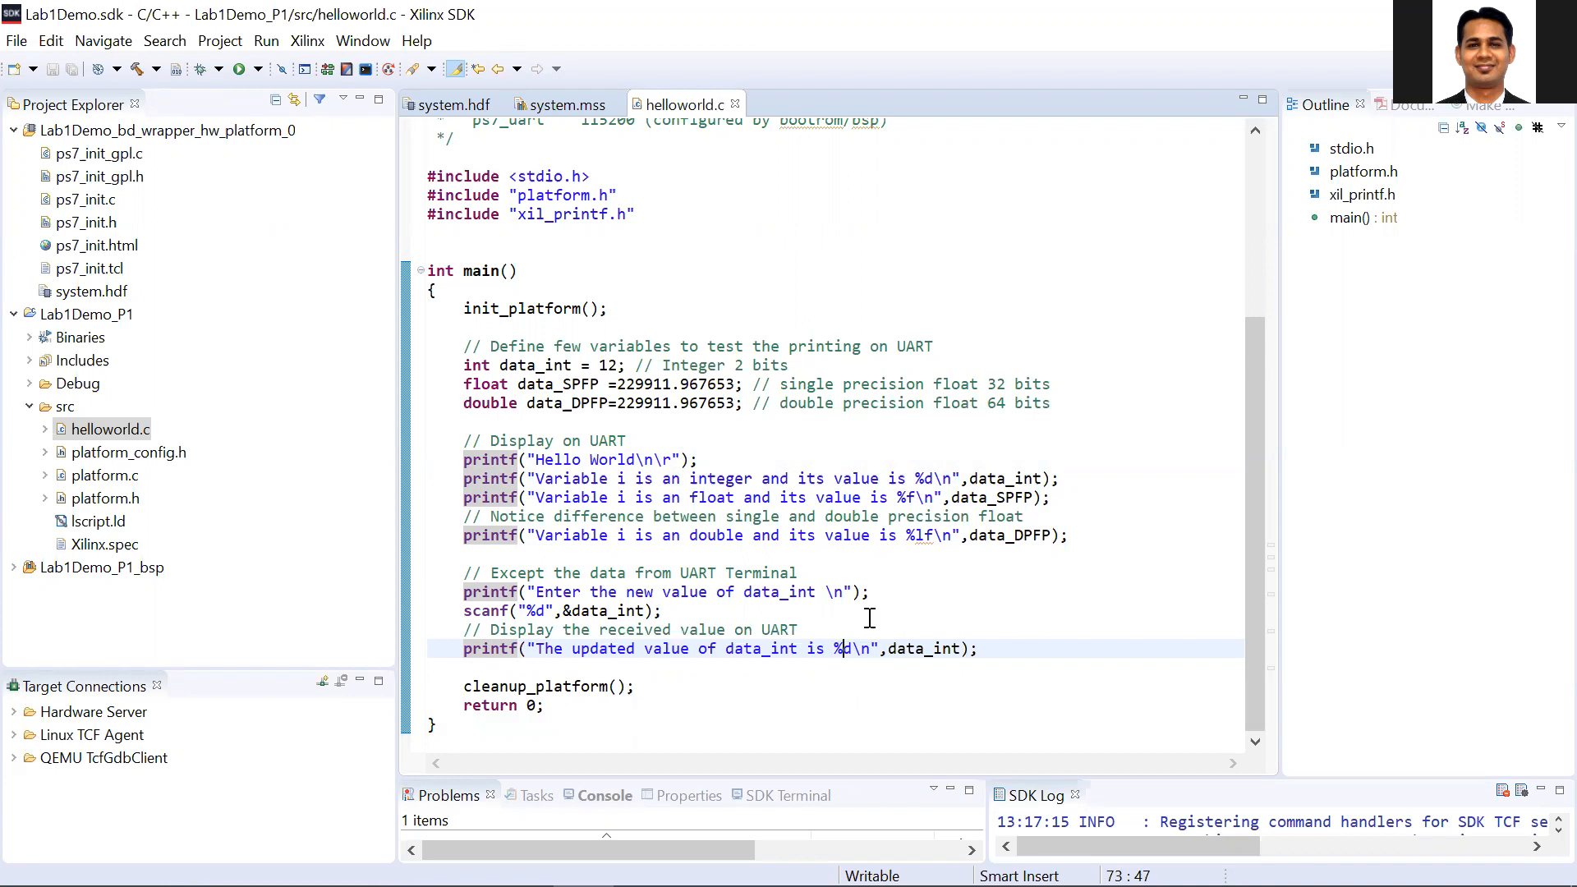